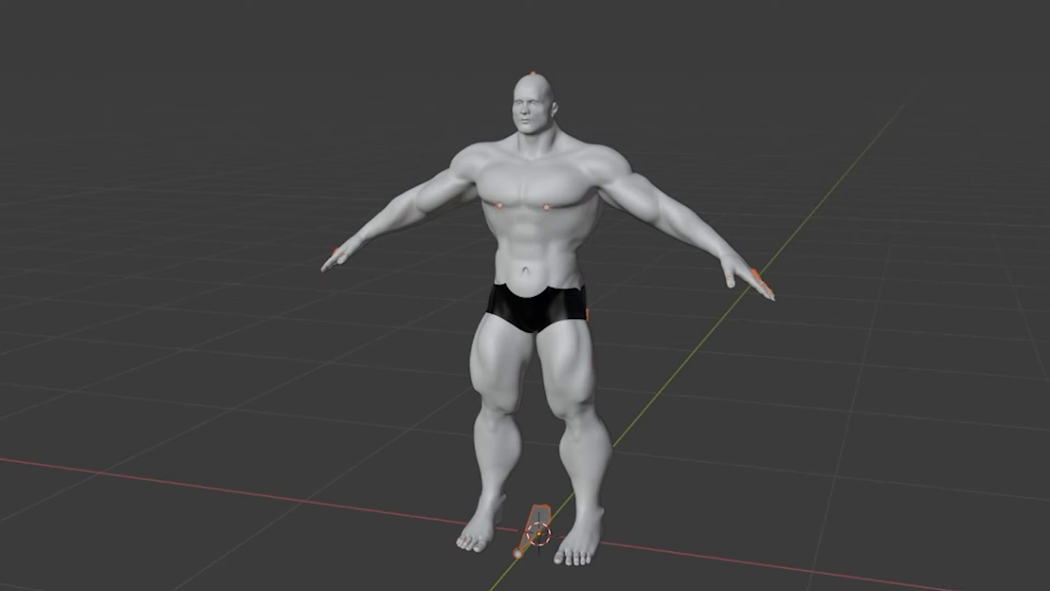
{"action": "mouse_move", "coordinate": [804, 462]}
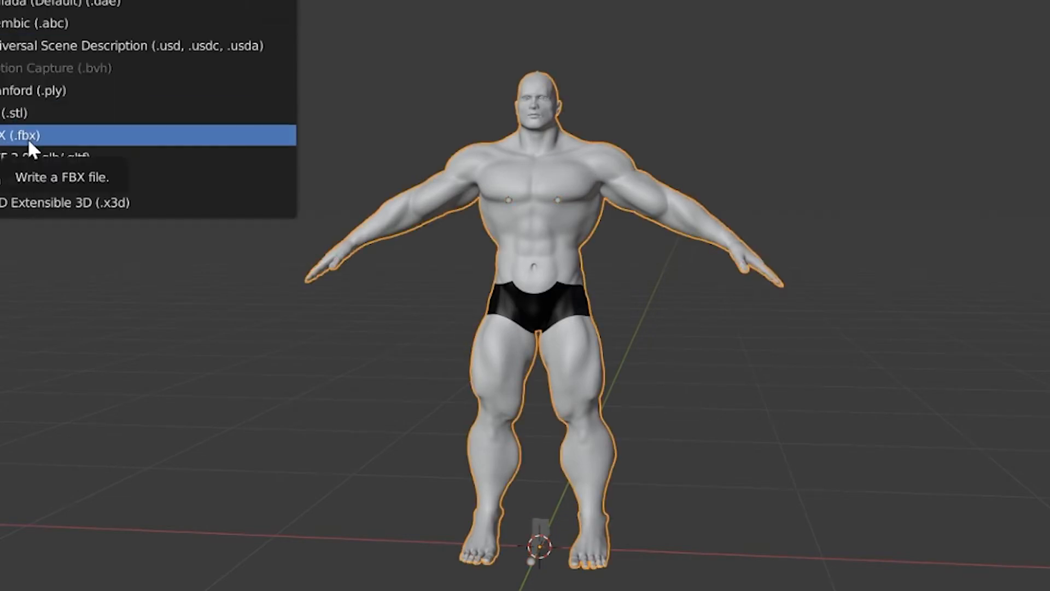
- Begin exporting the character from Blender as an FBX file
{"action": "left_click", "coordinate": [24, 135]}
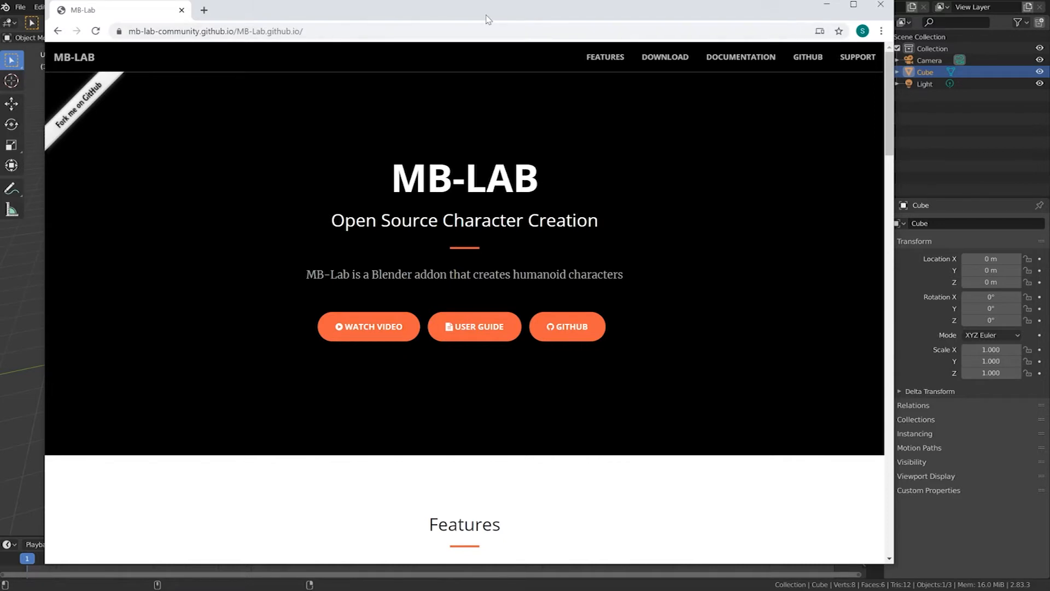
{"action": "mouse_move", "coordinate": [456, 18]}
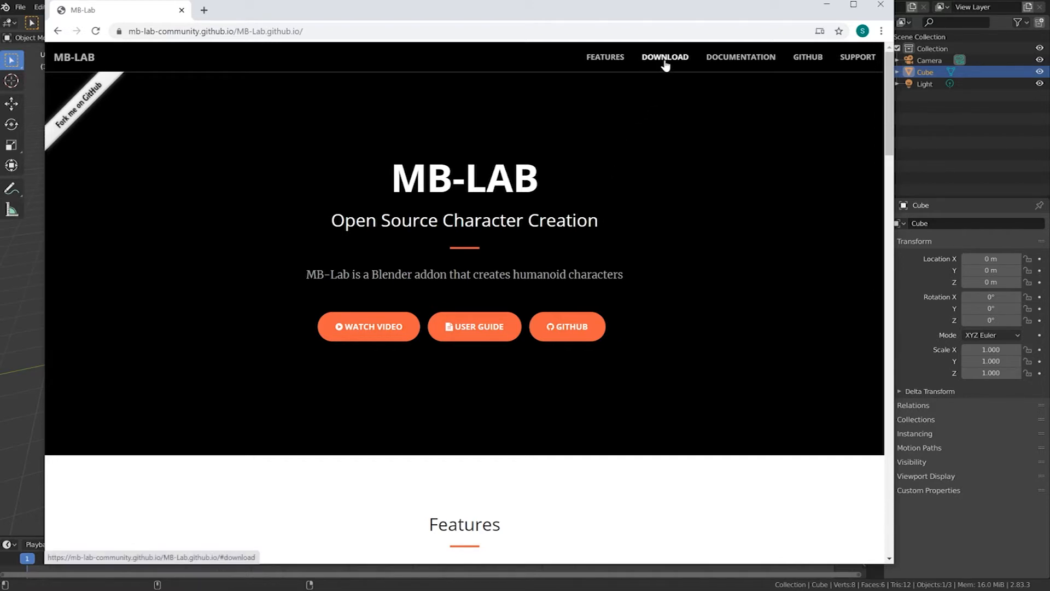
- Download the MB-Lab 1.7.8 package for Blender 2.81 from the MB-Lab site's download section
{"action": "left_click", "coordinate": [665, 57]}
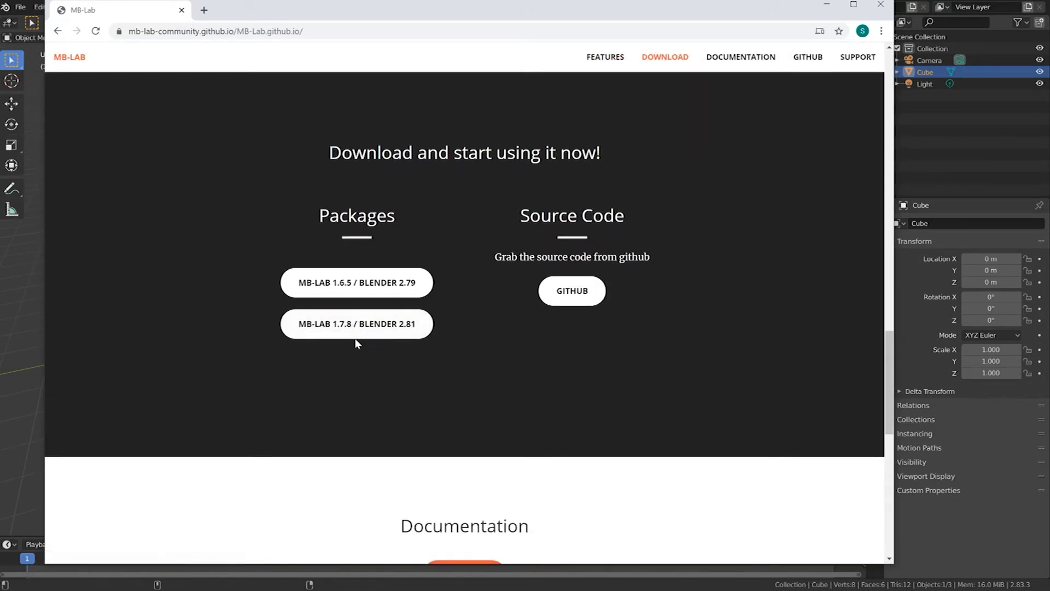
{"action": "mouse_move", "coordinate": [364, 354]}
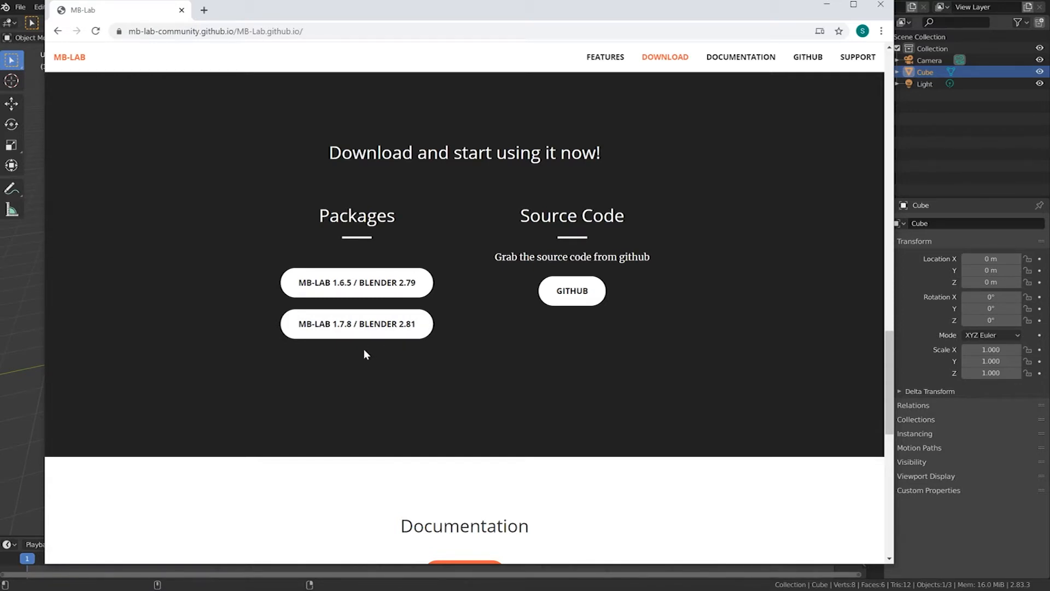
{"action": "mouse_move", "coordinate": [357, 323]}
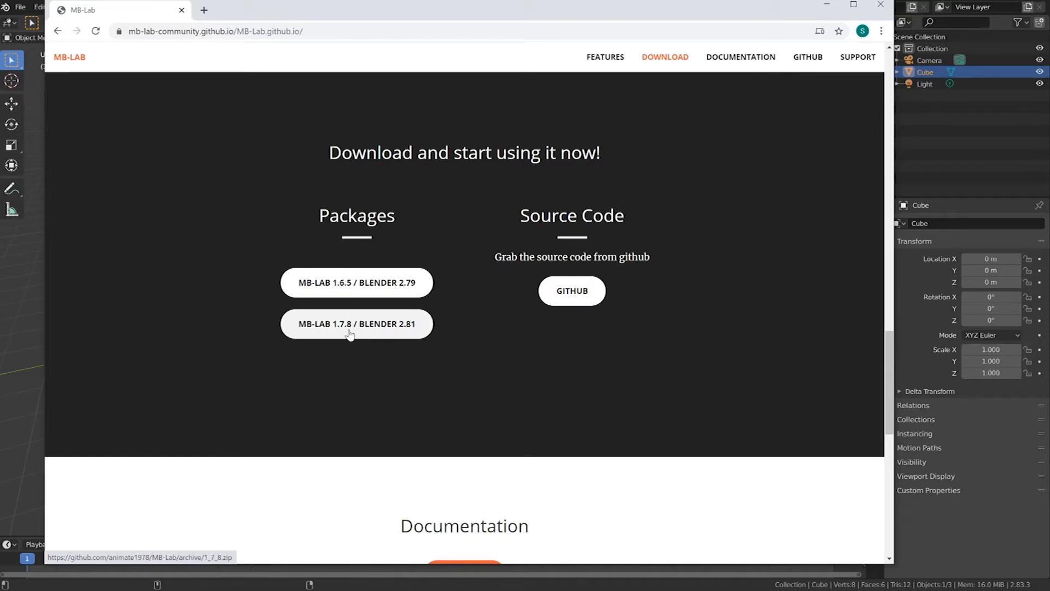
{"action": "left_click", "coordinate": [356, 323]}
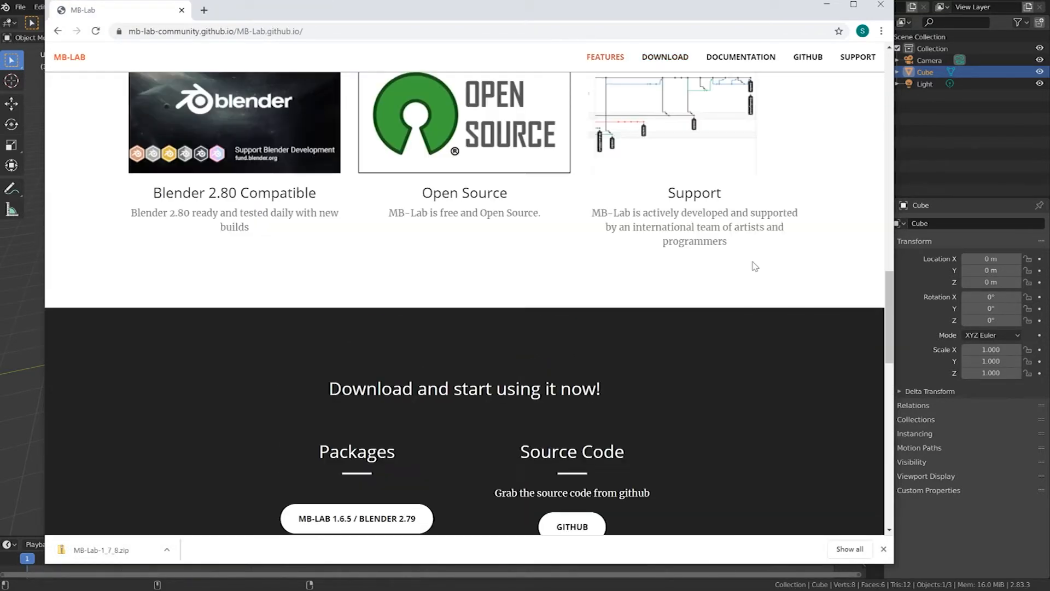
{"action": "scroll", "scroll_direction": "up", "scroll_amount": 3}
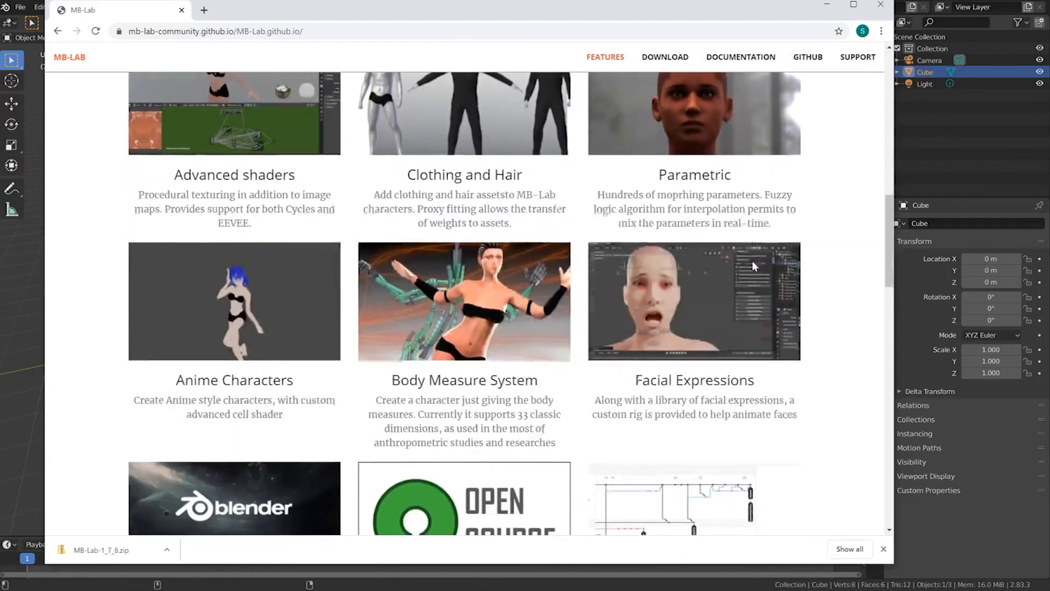
{"action": "scroll", "scroll_direction": "down", "scroll_amount": 3}
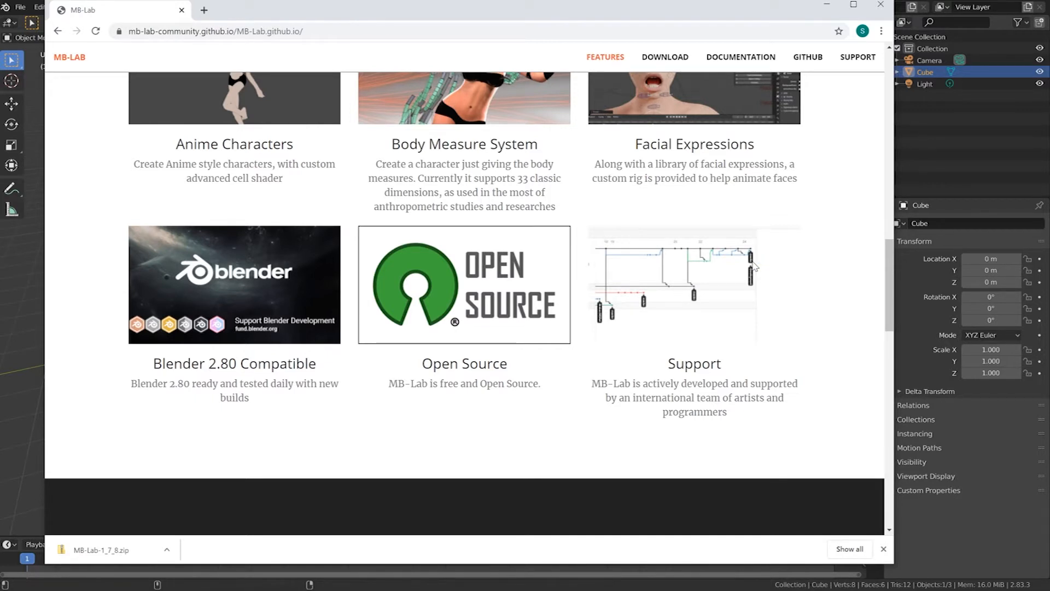
{"action": "mouse_move", "coordinate": [802, 297]}
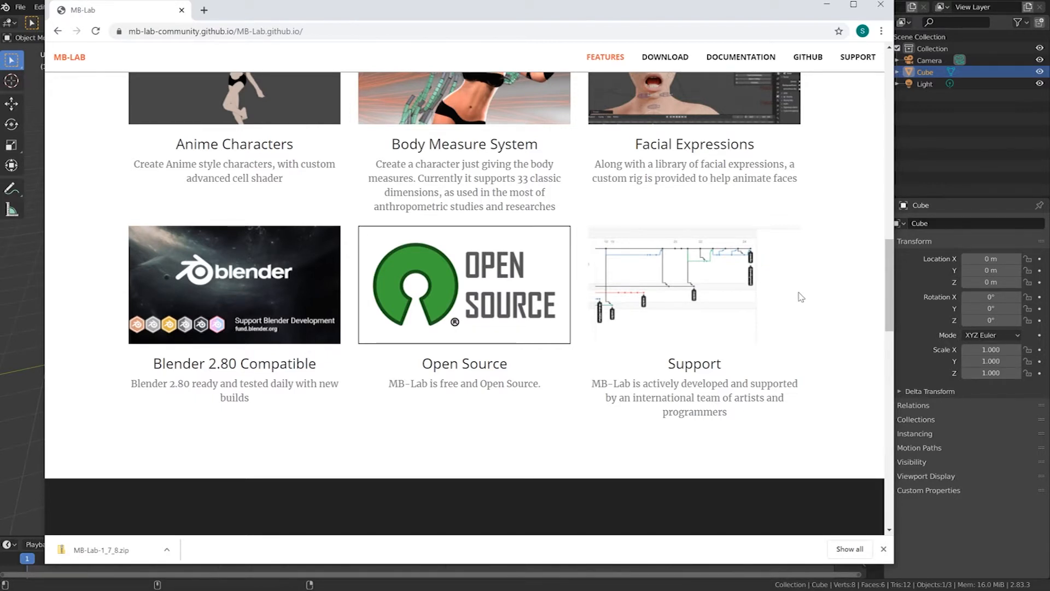
{"action": "mouse_move", "coordinate": [812, 341]}
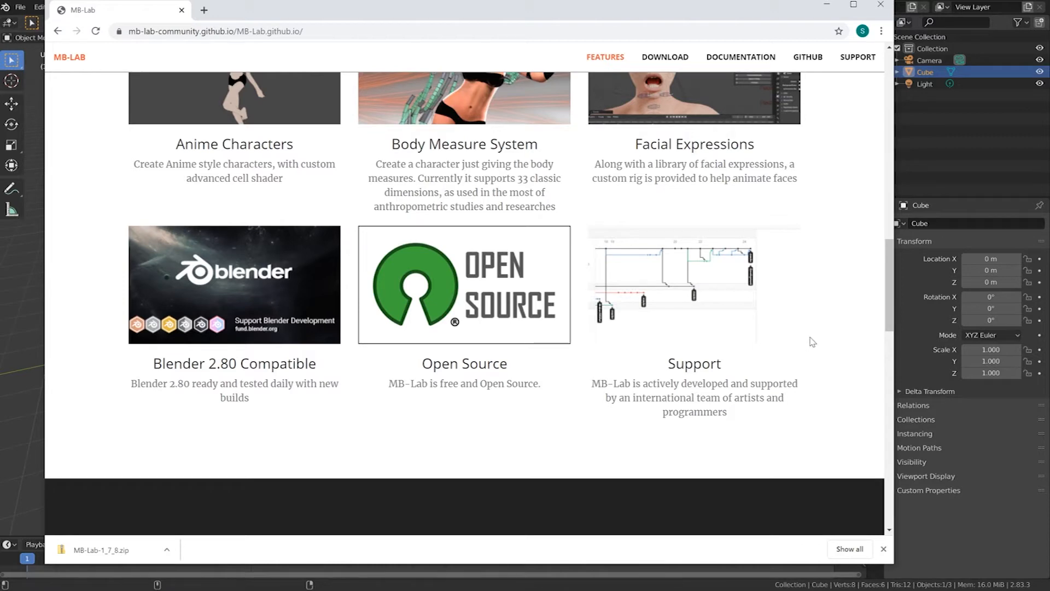
{"action": "mouse_move", "coordinate": [580, 372]}
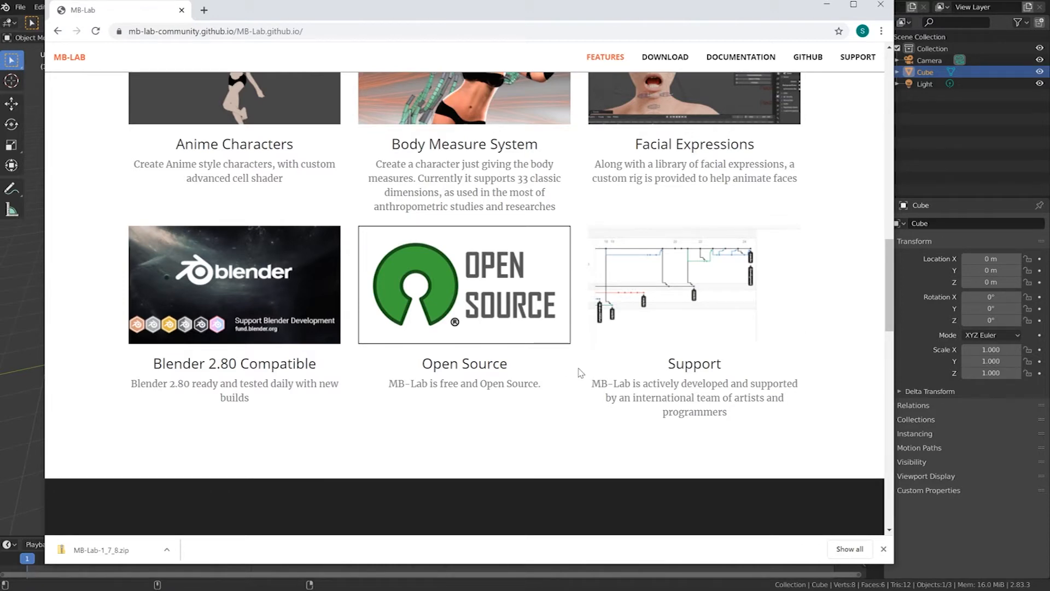
{"action": "scroll", "scroll_direction": "up", "scroll_amount": 3}
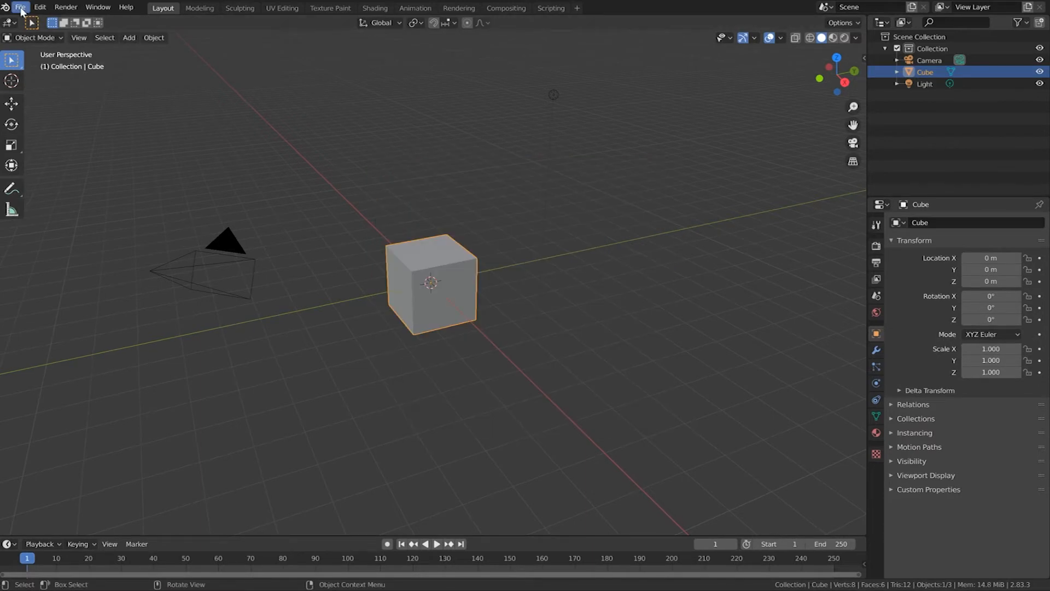
- Install MB-Lab-1_7_8.zip from Downloads as a Blender add-on via Preferences
{"action": "left_click", "coordinate": [40, 7]}
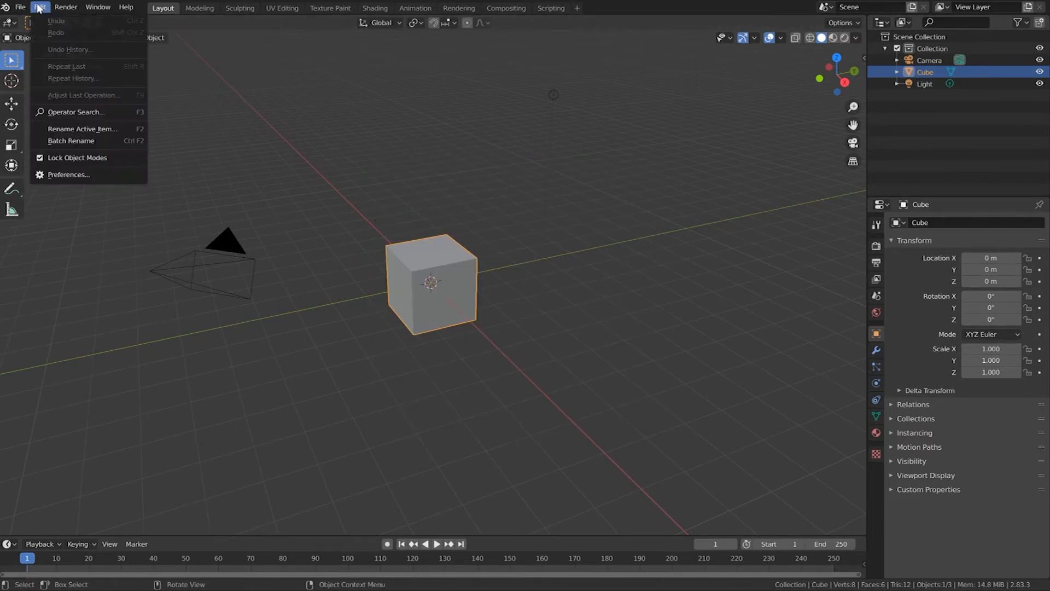
{"action": "left_click", "coordinate": [68, 175]}
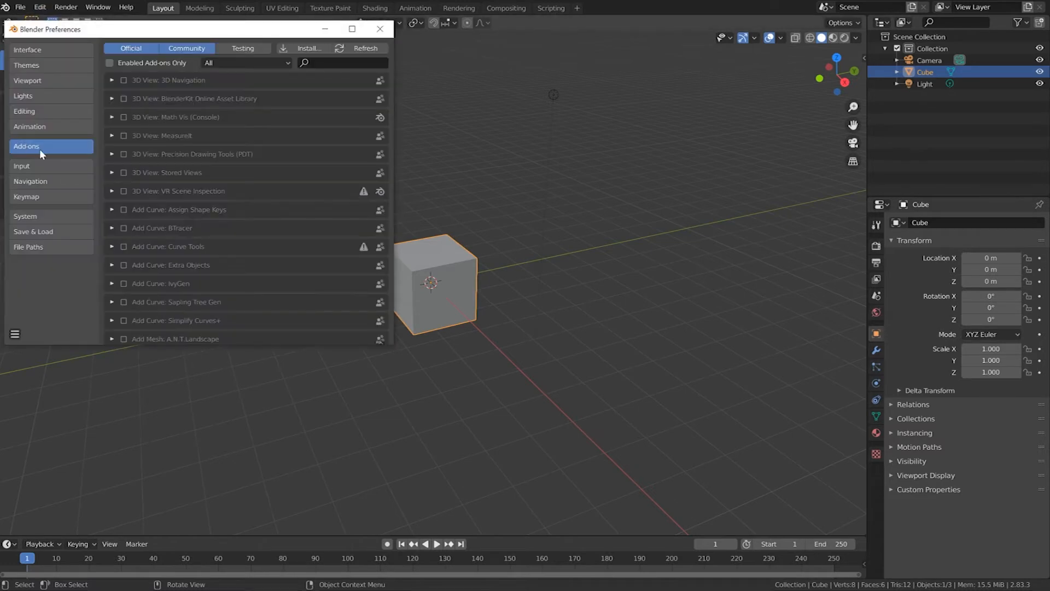
{"action": "mouse_move", "coordinate": [83, 155]}
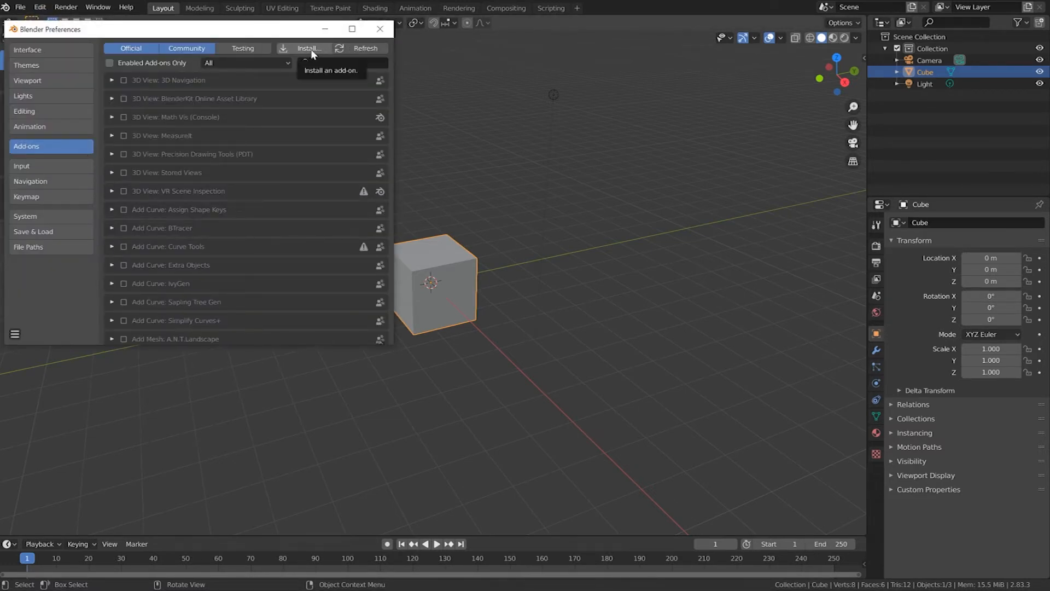
{"action": "left_click", "coordinate": [308, 48]}
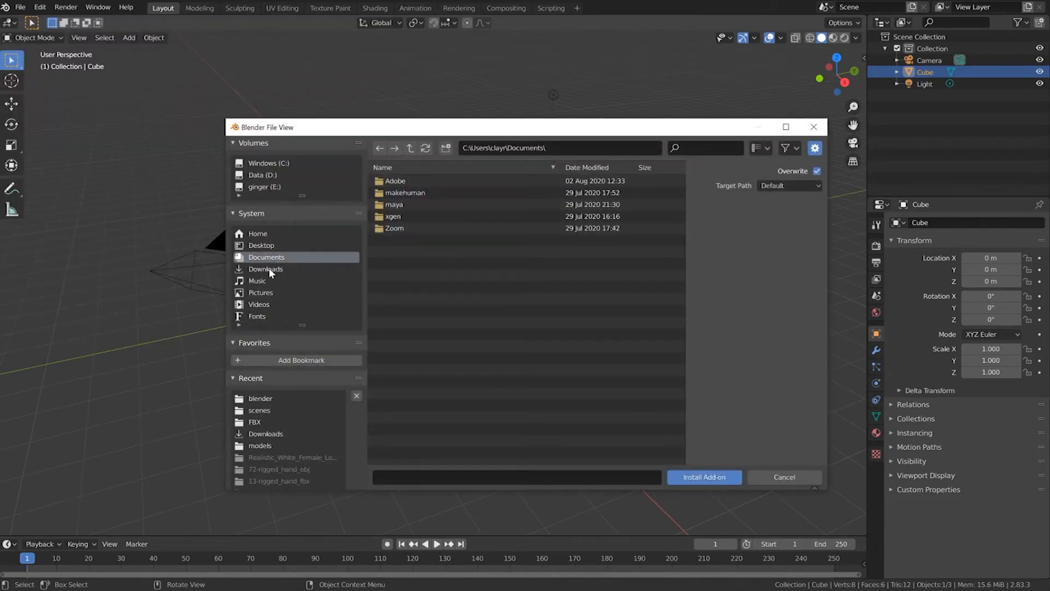
{"action": "left_click", "coordinate": [266, 268]}
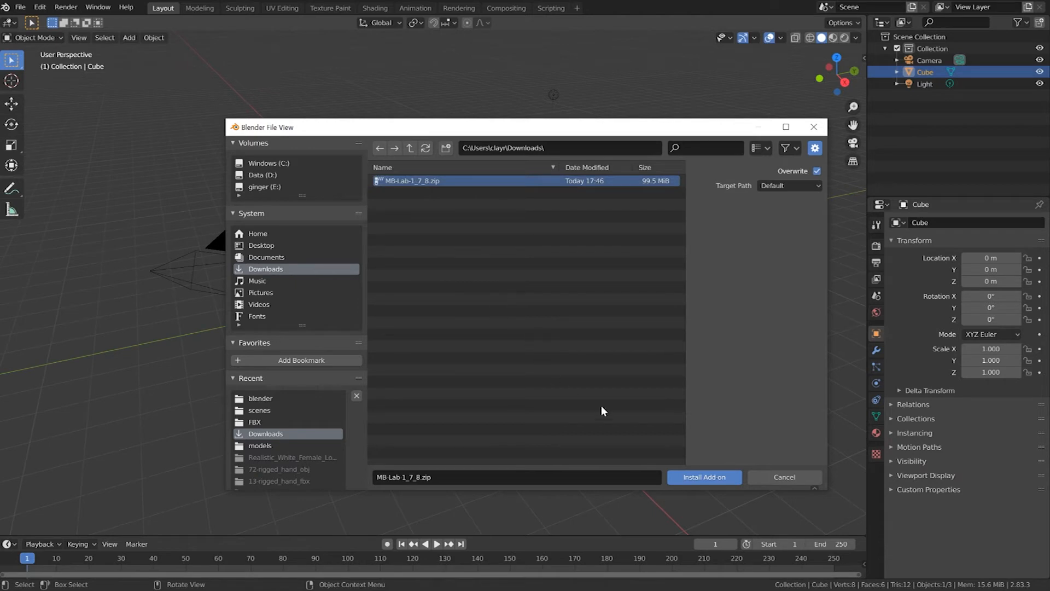
{"action": "mouse_move", "coordinate": [704, 477]}
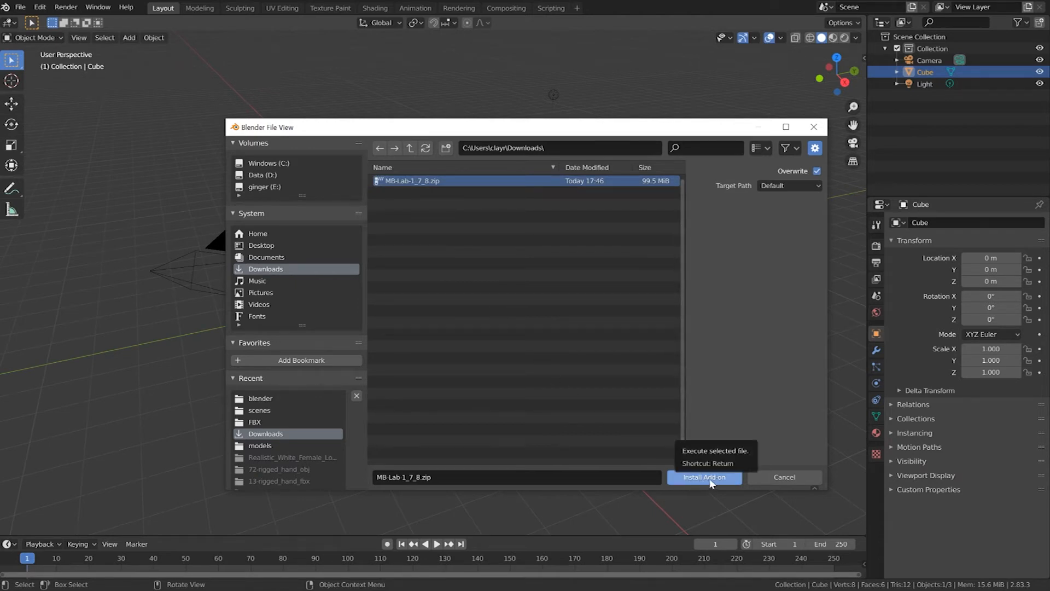
{"action": "left_click", "coordinate": [703, 477]}
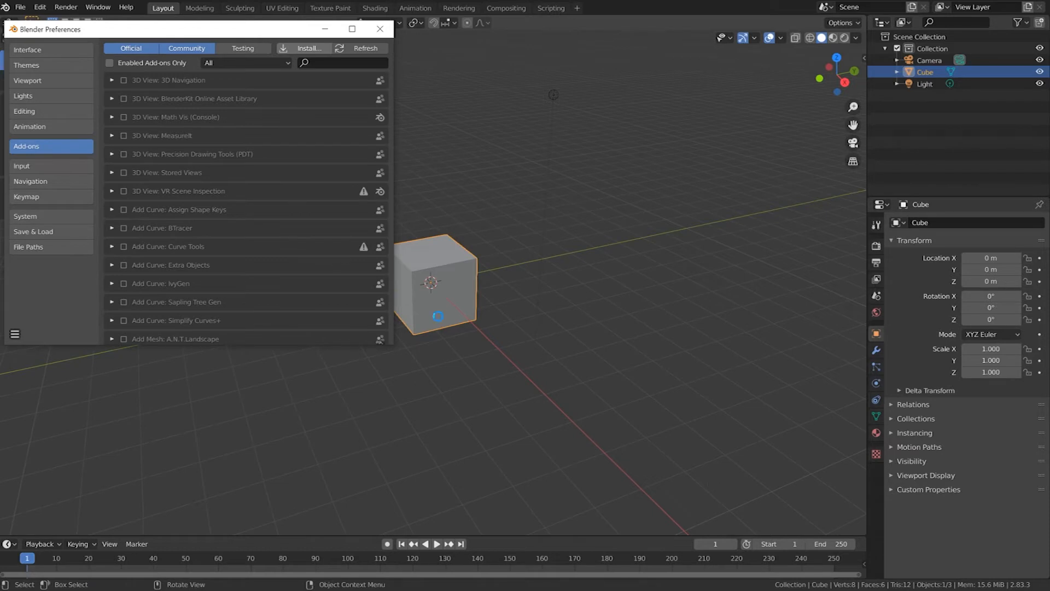
- Find and enable MB-Lab, check it for updates, then close Preferences
{"action": "type", "text": "MB-Lab"}
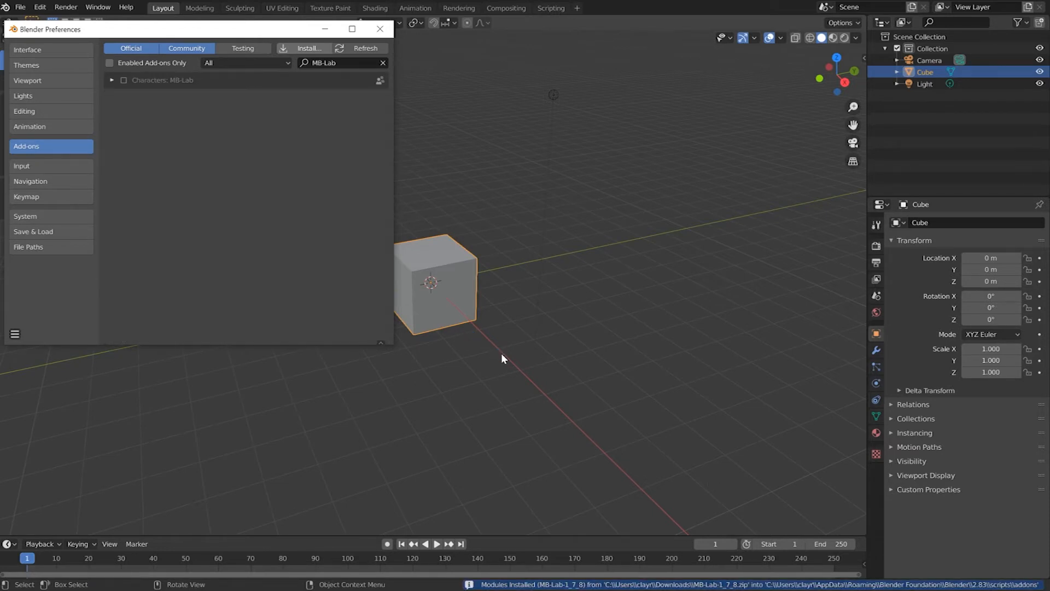
{"action": "mouse_move", "coordinate": [147, 119]}
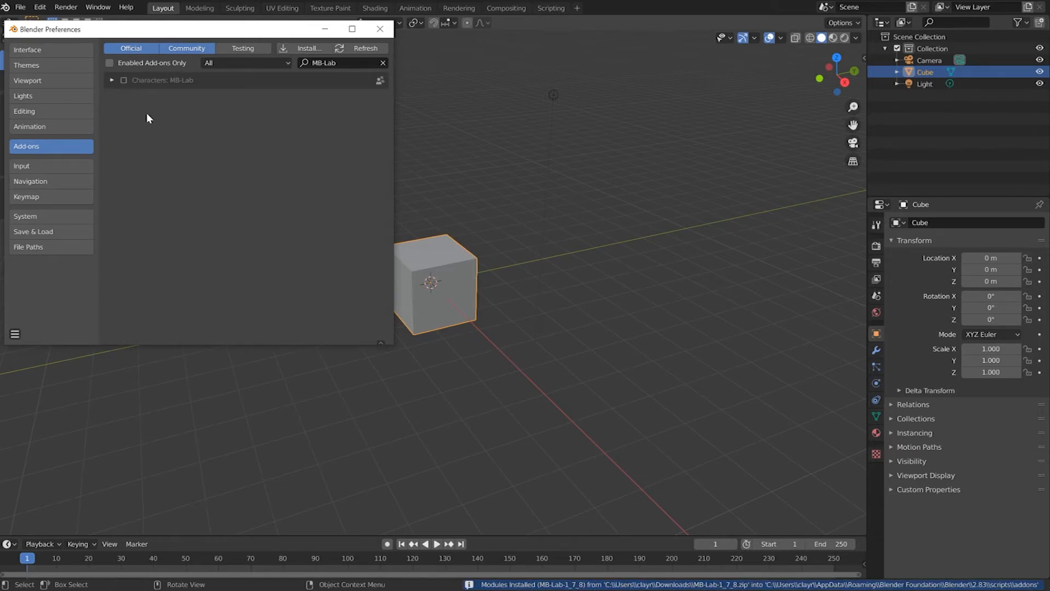
{"action": "left_click", "coordinate": [123, 80]}
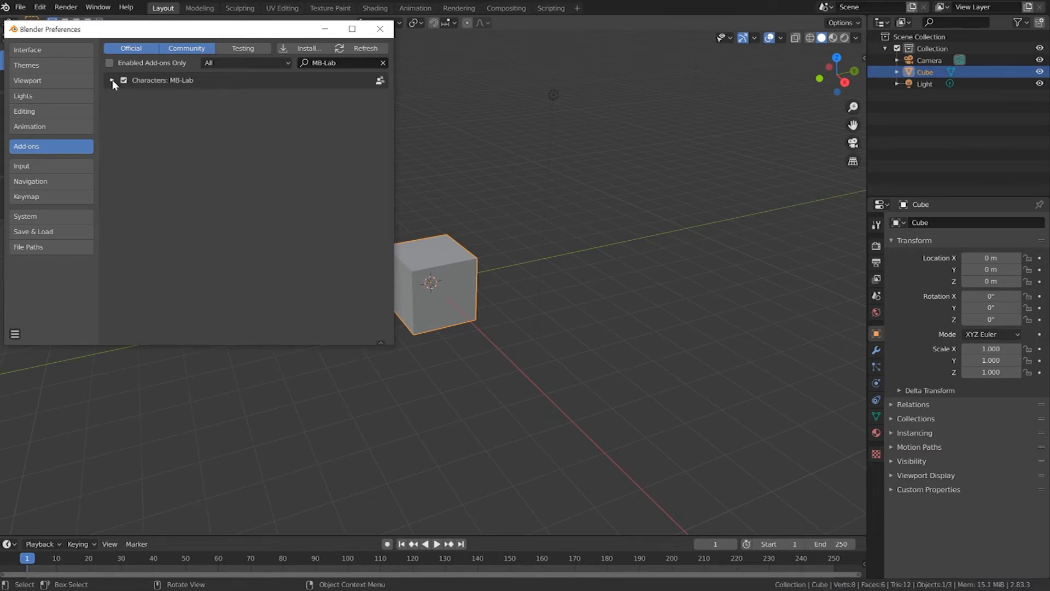
{"action": "left_click", "coordinate": [113, 80]}
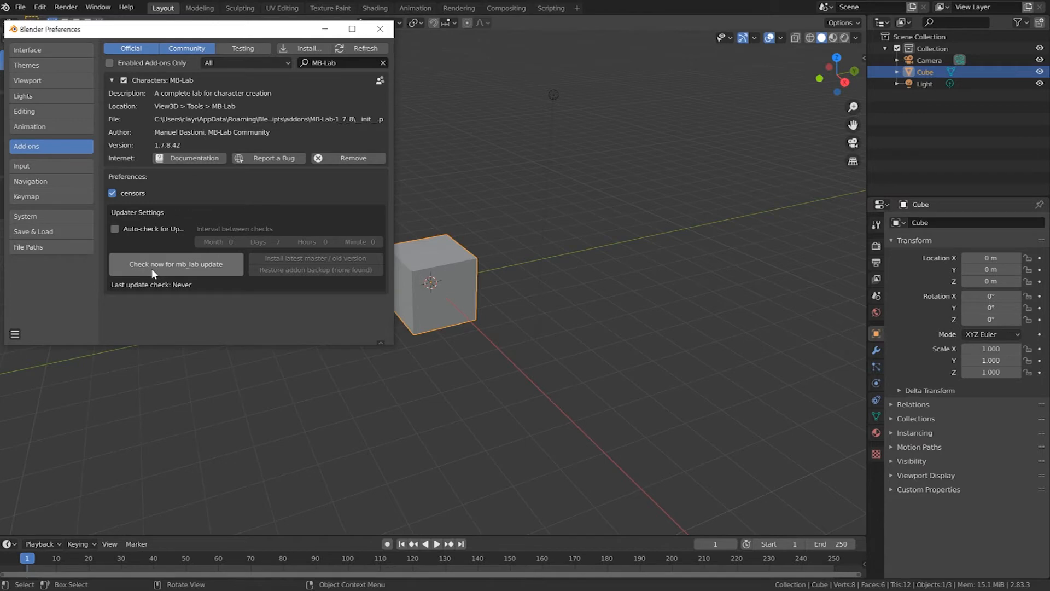
{"action": "left_click", "coordinate": [176, 264]}
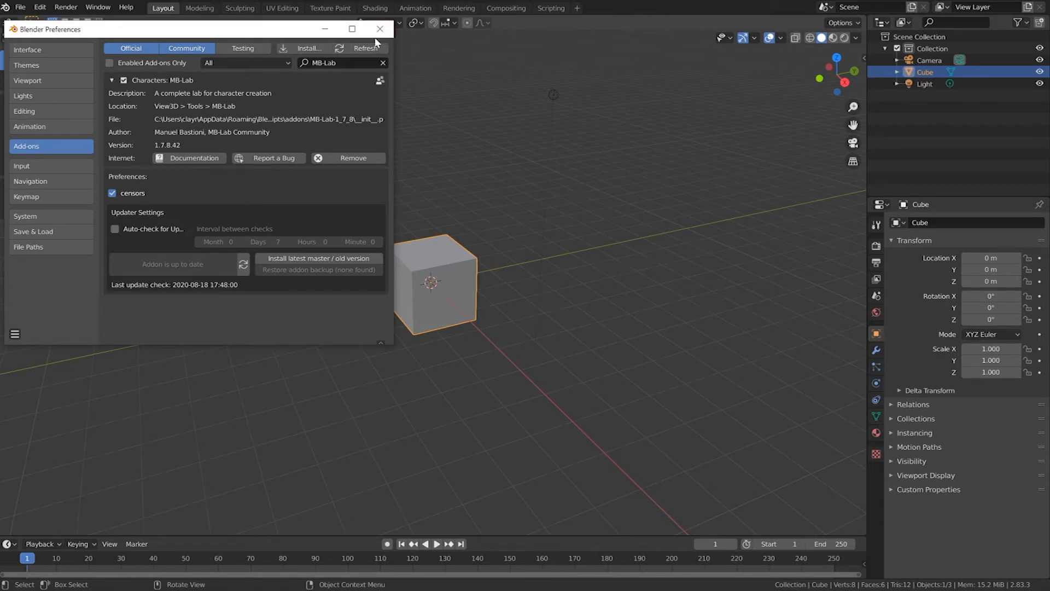
{"action": "left_click", "coordinate": [379, 29]}
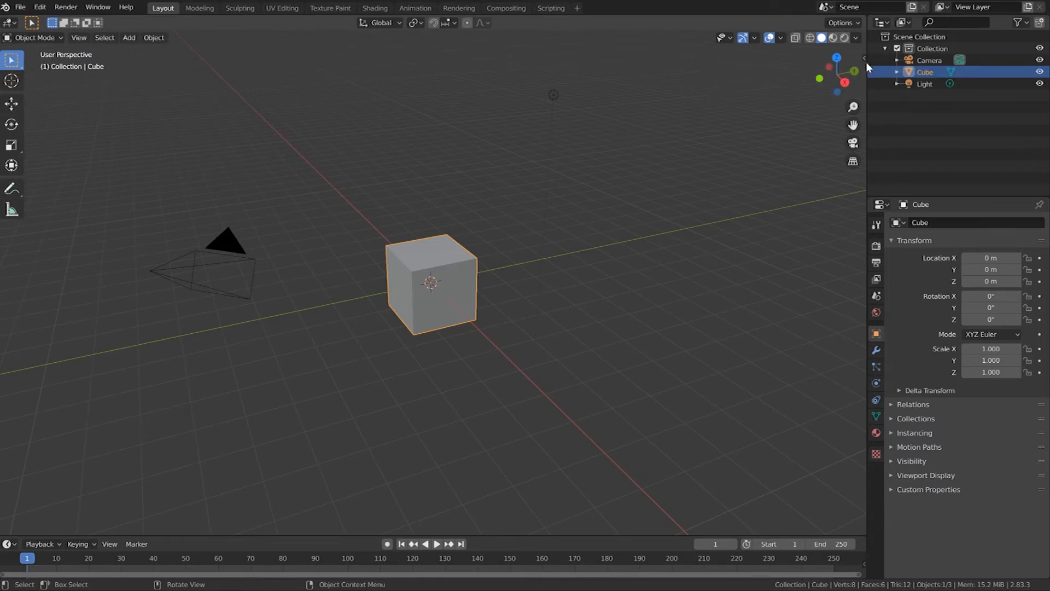
{"action": "mouse_move", "coordinate": [866, 65]}
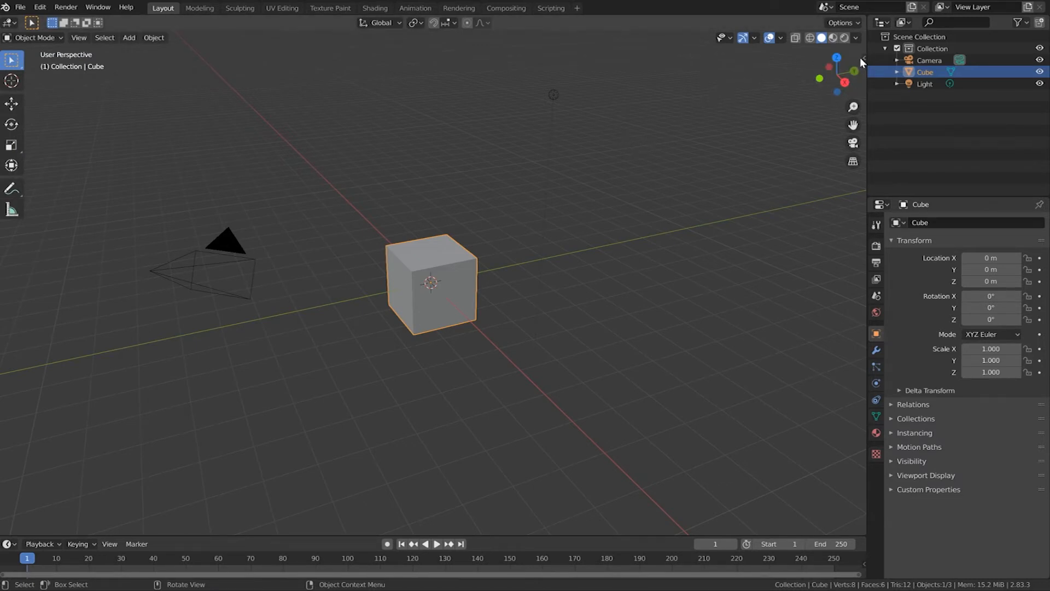
- Show the MB-Lab 1.7.8 tool panel in the viewport sidebar
{"action": "left_click", "coordinate": [619, 176]}
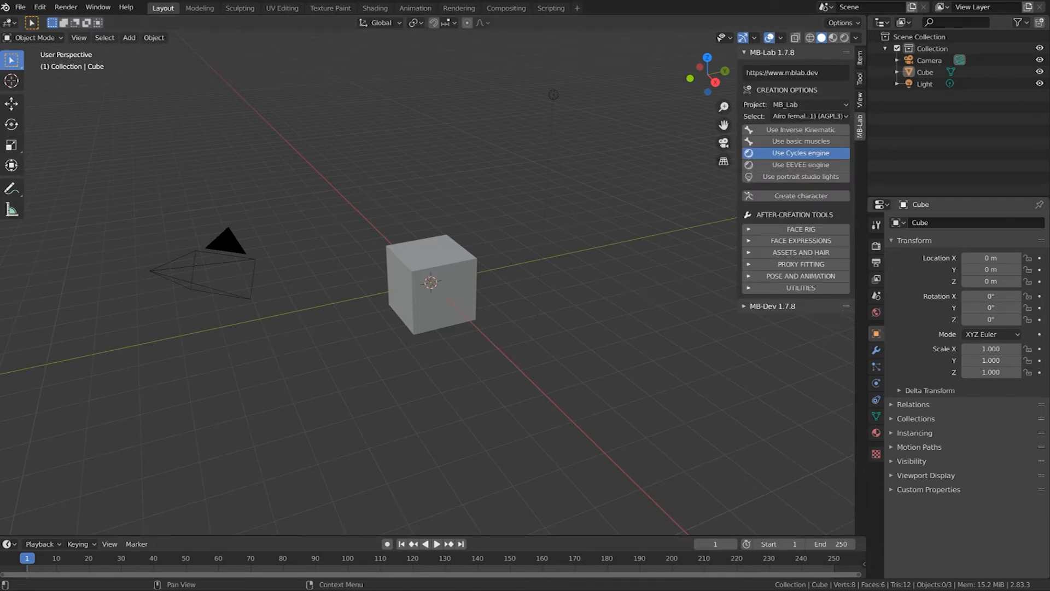
{"action": "mouse_move", "coordinate": [659, 209]}
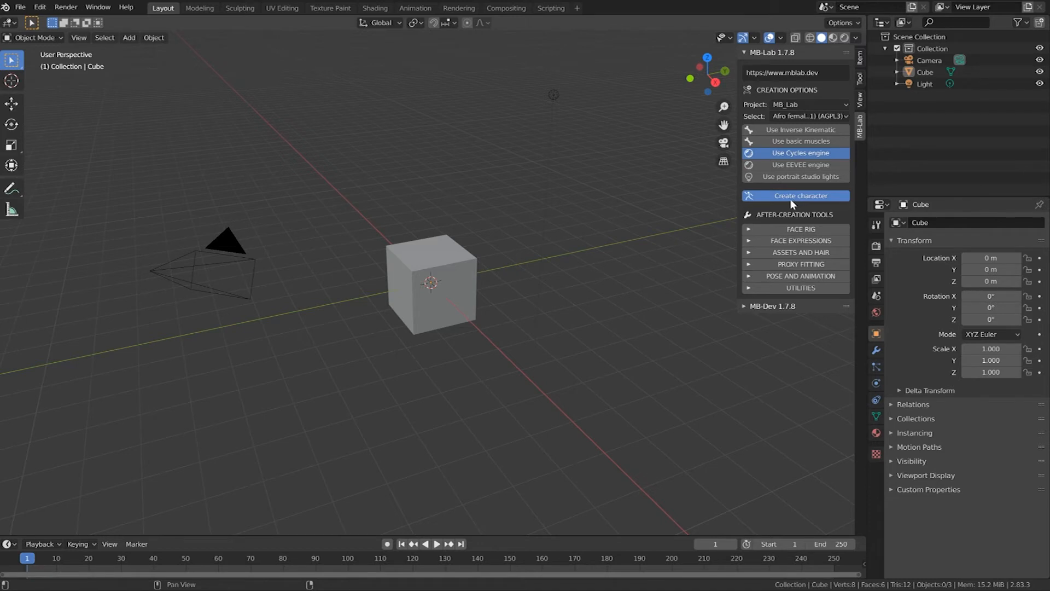
- Delete the default cube and the first generated MB-Lab character
{"action": "left_click", "coordinate": [800, 195]}
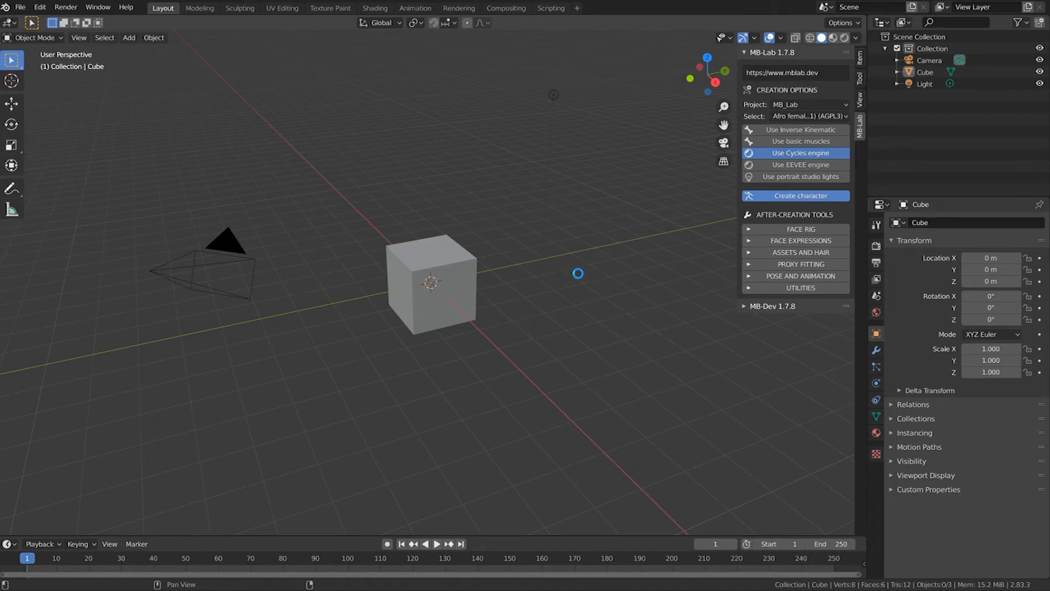
{"action": "left_click", "coordinate": [800, 196]}
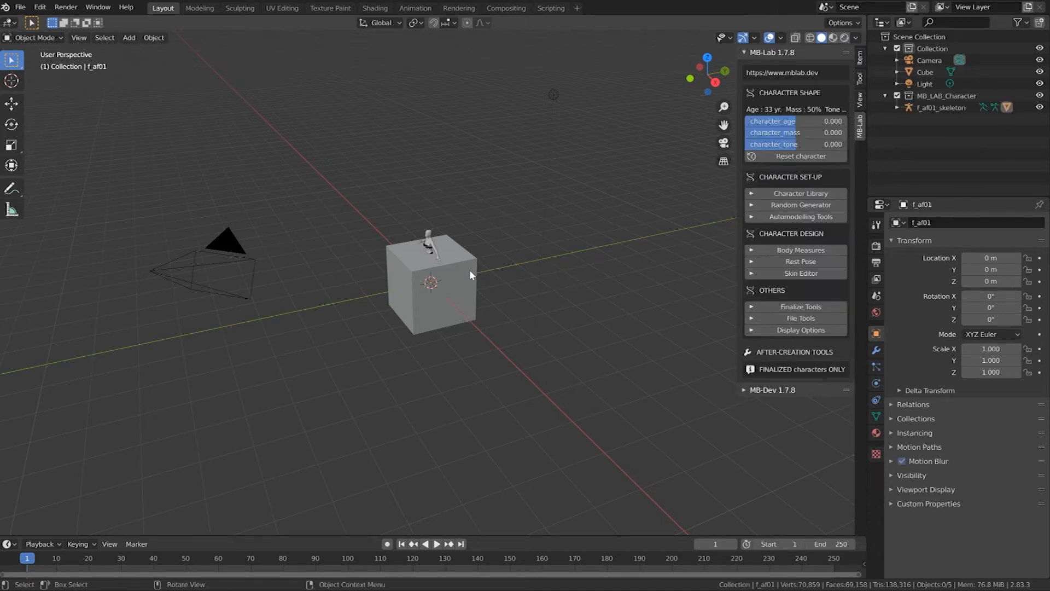
{"action": "left_click", "coordinate": [429, 281]}
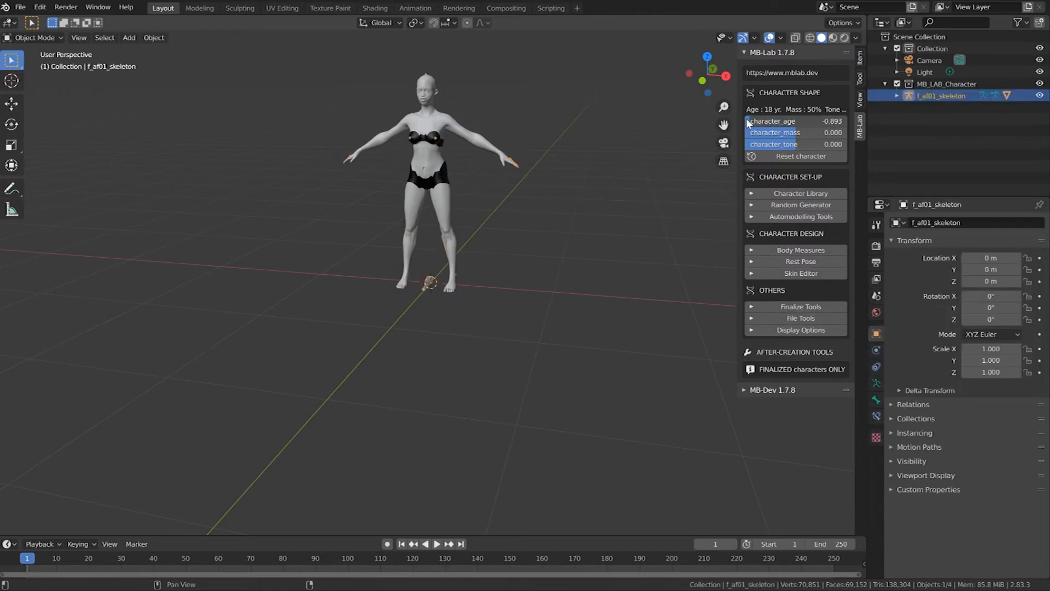
- Set character_age to its minimum value of -1.0
{"action": "left_click_drag", "start_coordinate": [757, 121], "coordinate": [837, 121]}
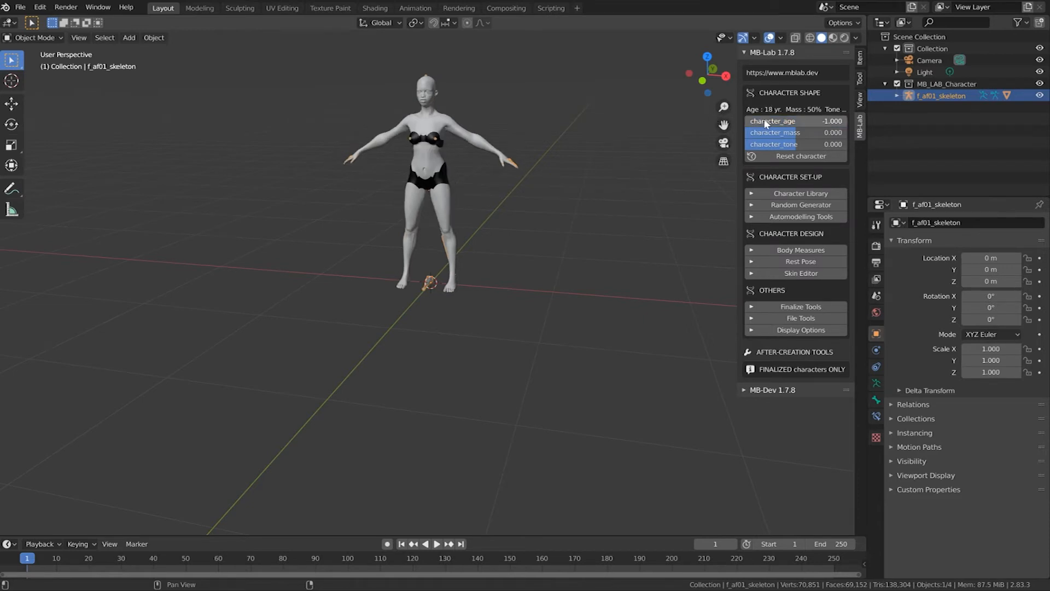
{"action": "double_click", "coordinate": [773, 122]}
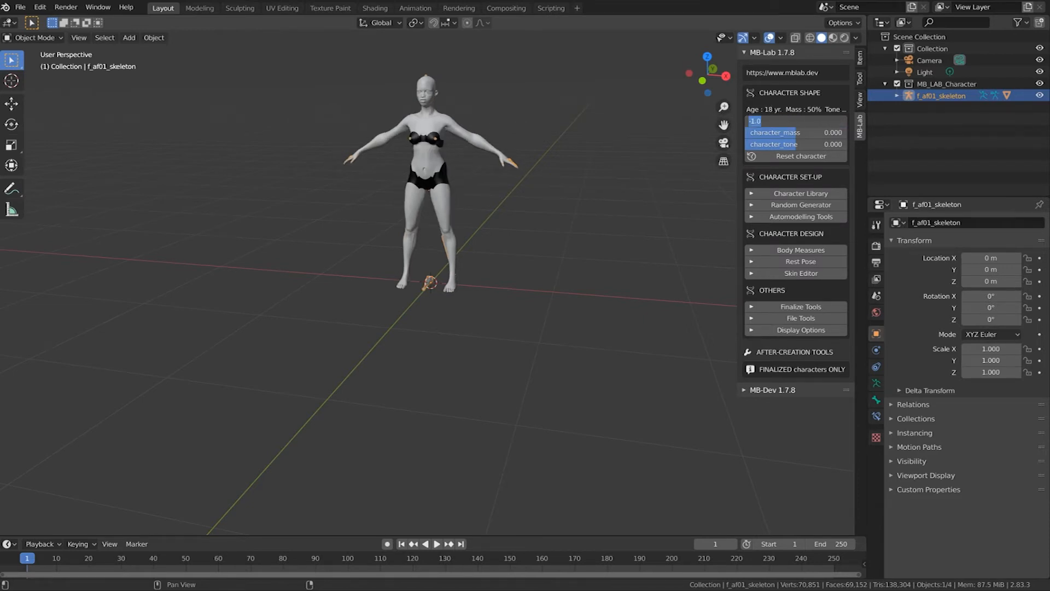
{"action": "type", "text": "-1.0"}
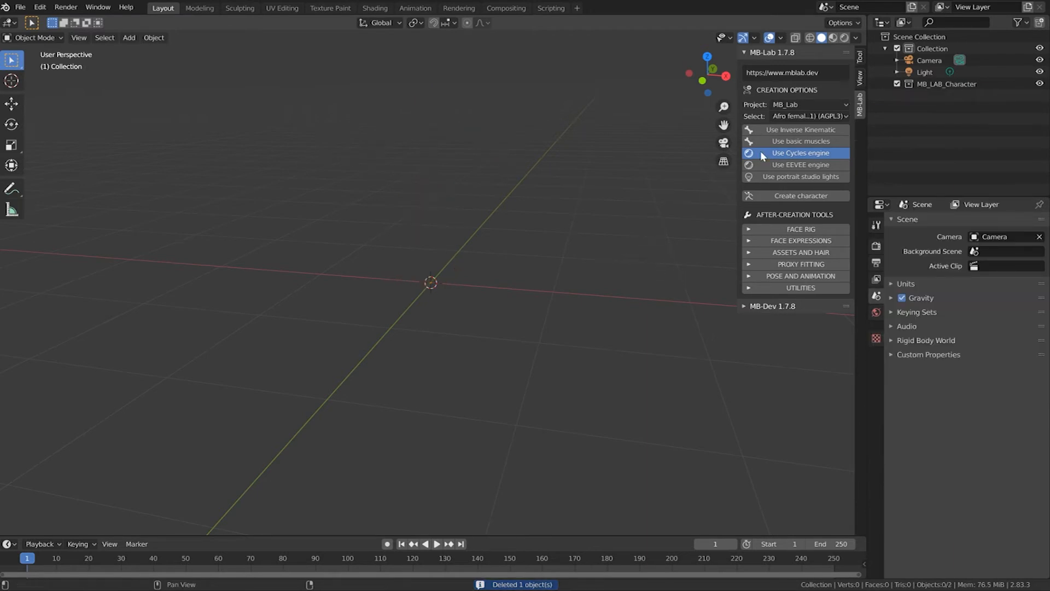
- Choose Latino male (M_LA01) from MB-Lab's base character list
{"action": "left_click", "coordinate": [807, 116]}
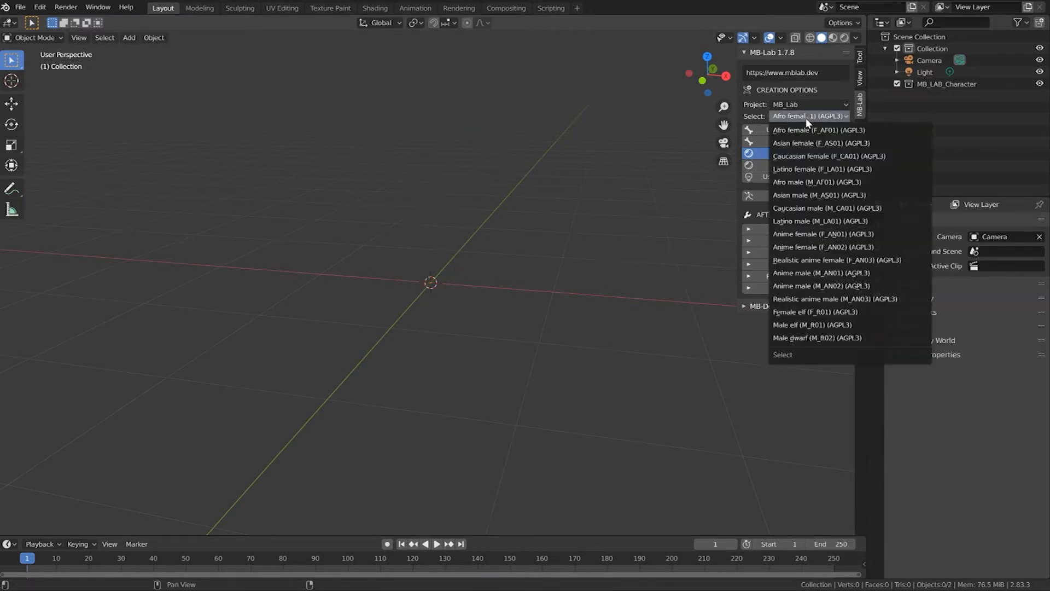
{"action": "mouse_move", "coordinate": [808, 337]}
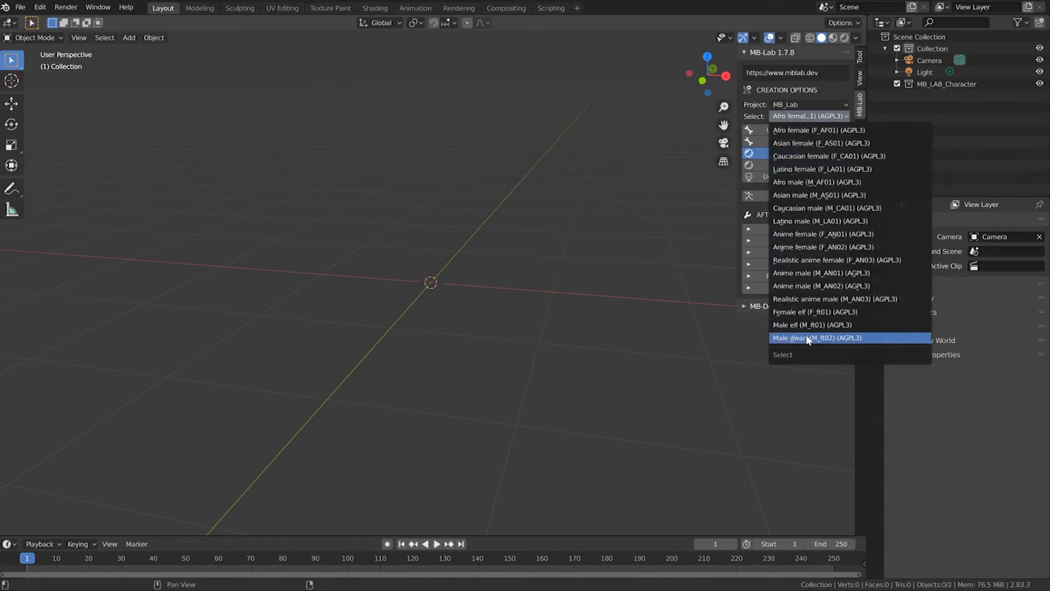
{"action": "mouse_move", "coordinate": [804, 169]}
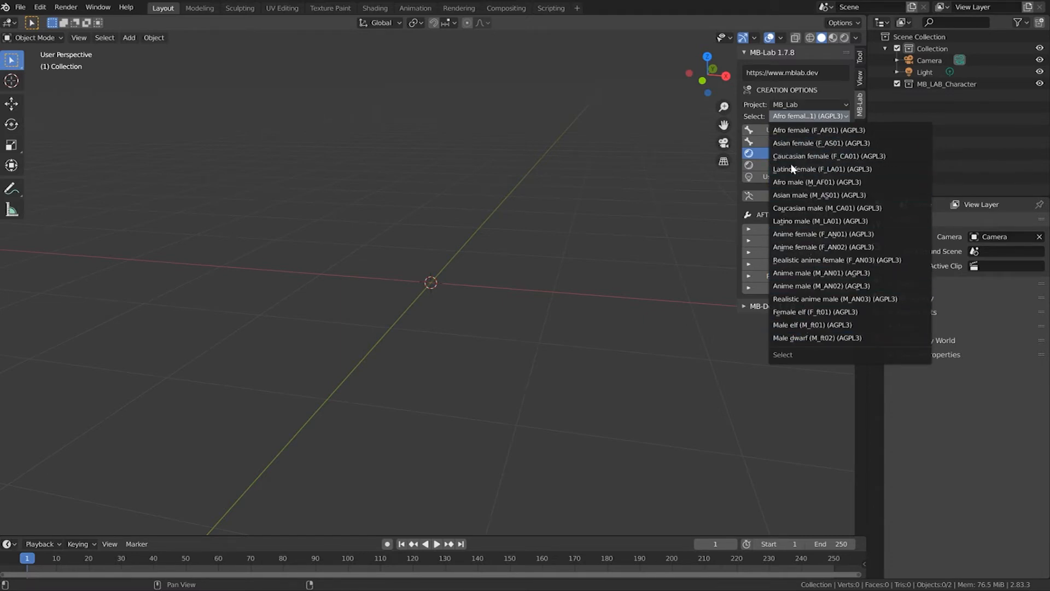
{"action": "mouse_move", "coordinate": [811, 272]}
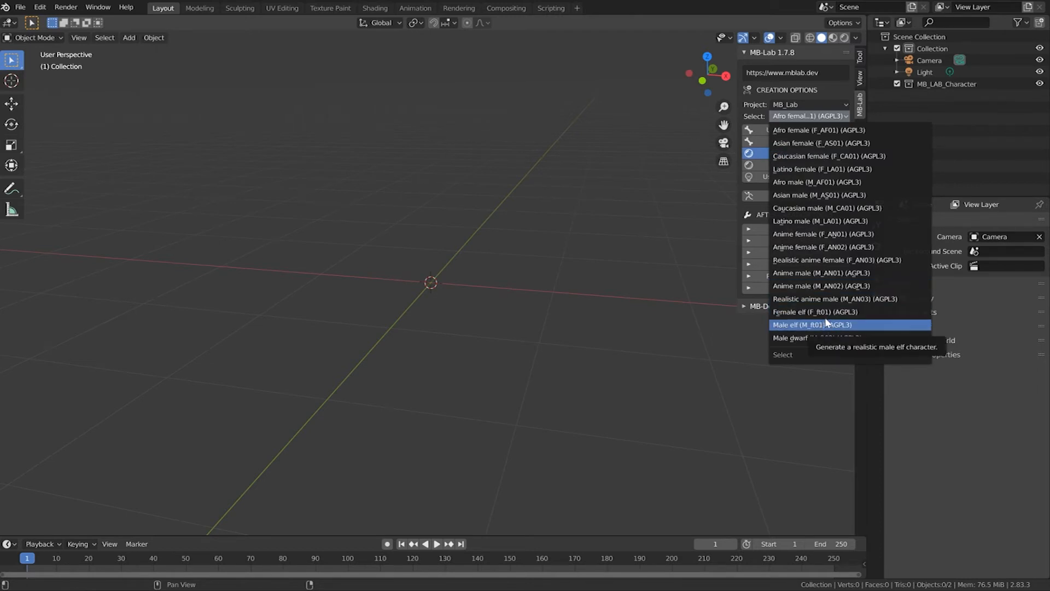
{"action": "mouse_move", "coordinate": [821, 272]}
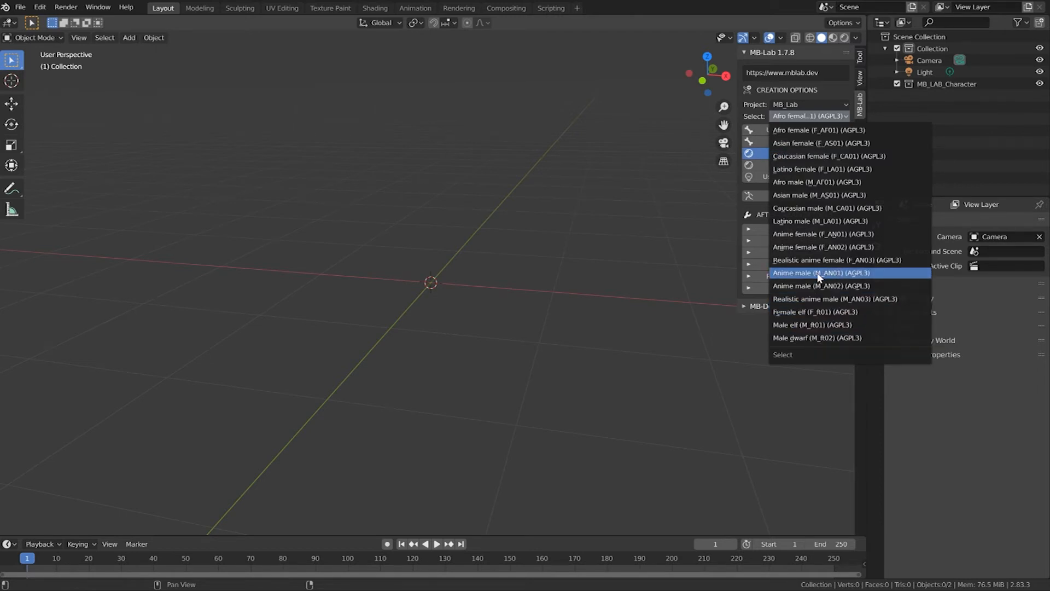
{"action": "mouse_move", "coordinate": [821, 272]}
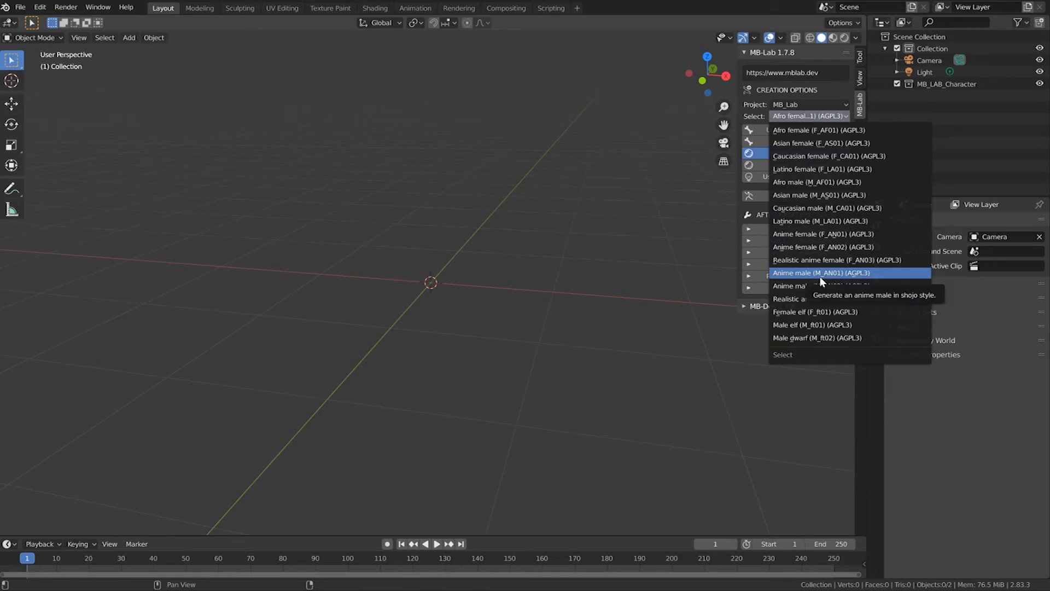
{"action": "mouse_move", "coordinate": [821, 285]}
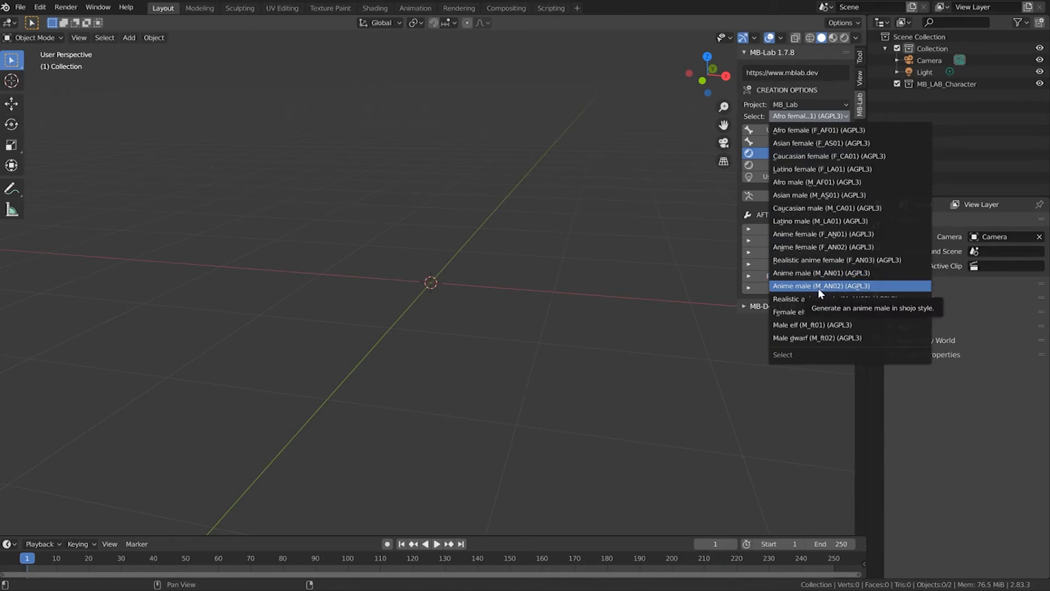
{"action": "mouse_move", "coordinate": [820, 246]}
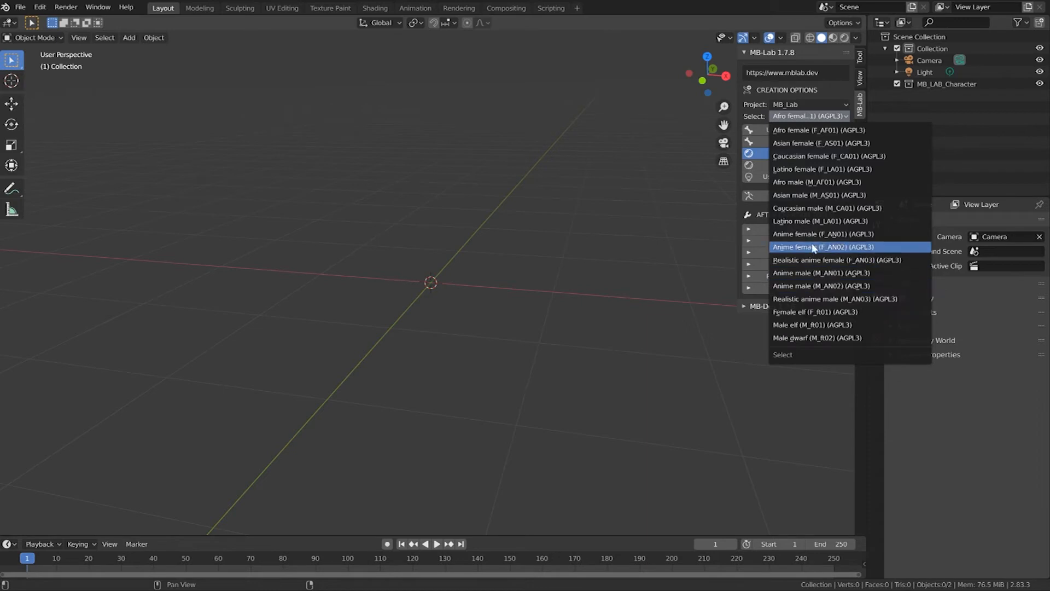
{"action": "left_click", "coordinate": [818, 221]}
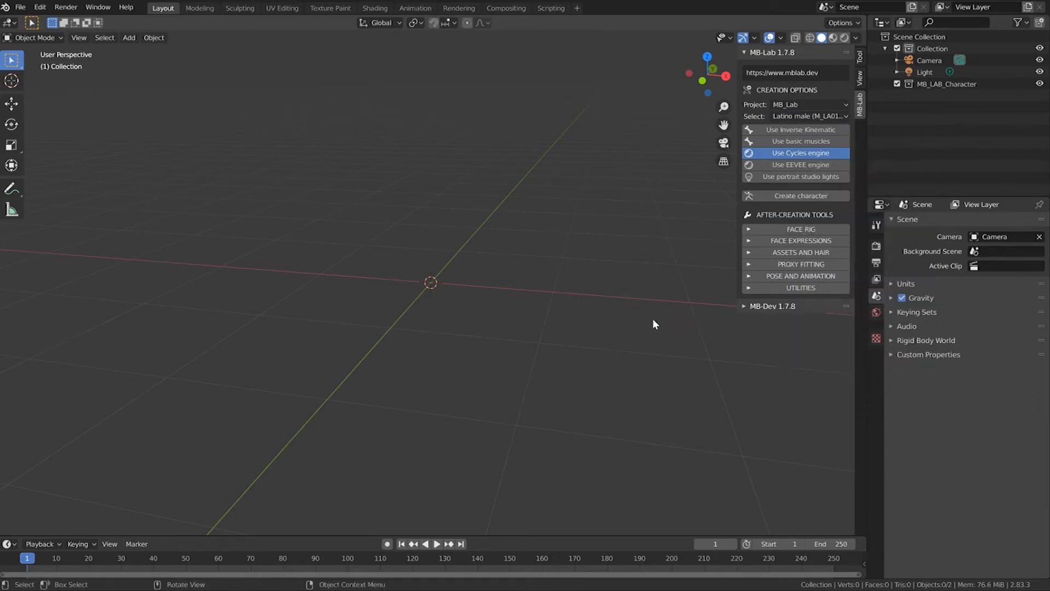
{"action": "mouse_move", "coordinate": [459, 278]}
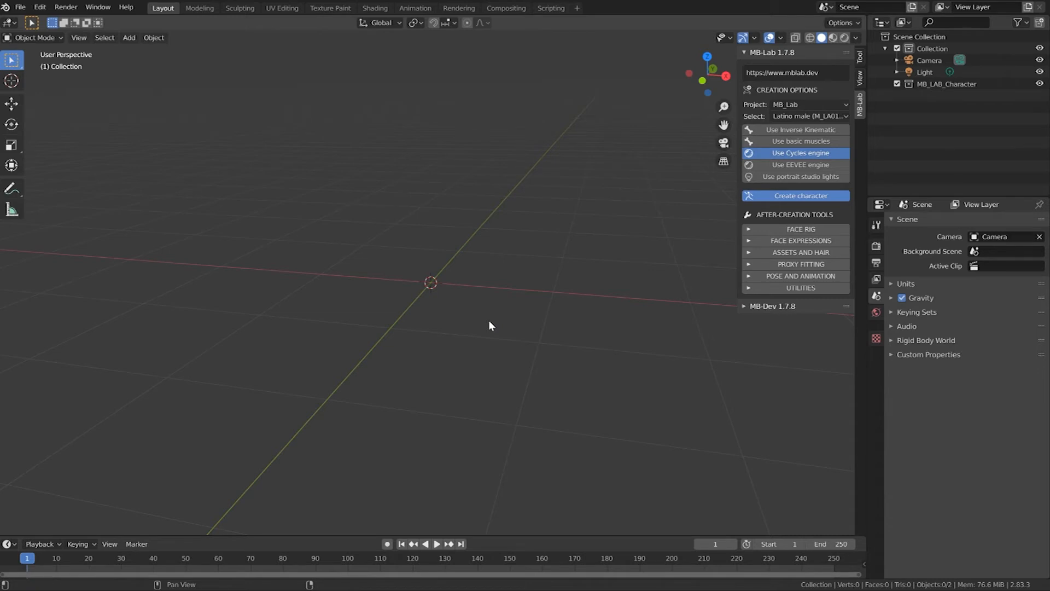
{"action": "mouse_move", "coordinate": [479, 299]}
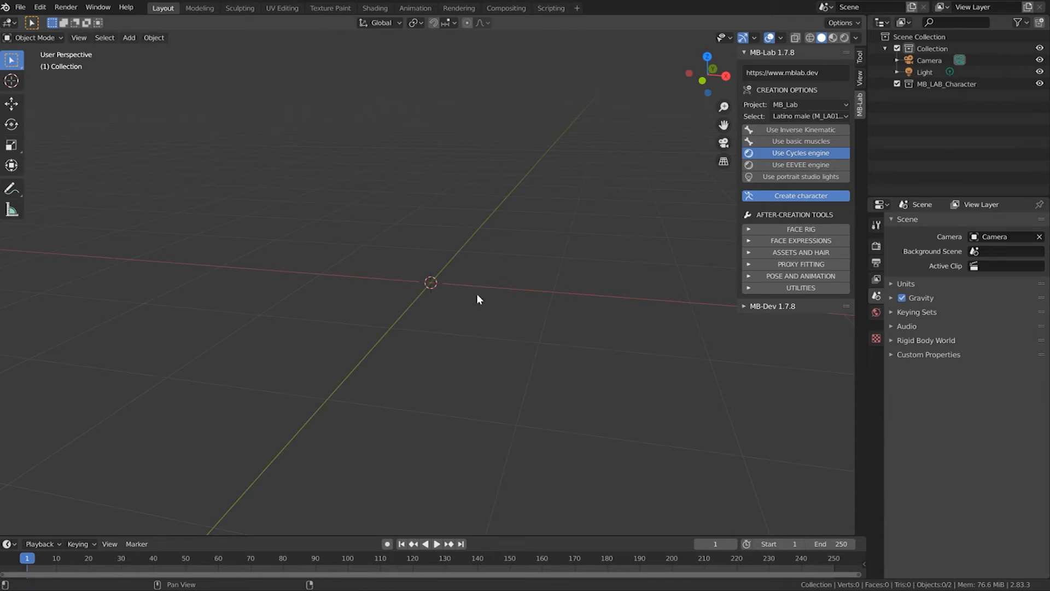
- Create the Latino male m_la01 character and view it from the front
{"action": "left_click", "coordinate": [492, 286]}
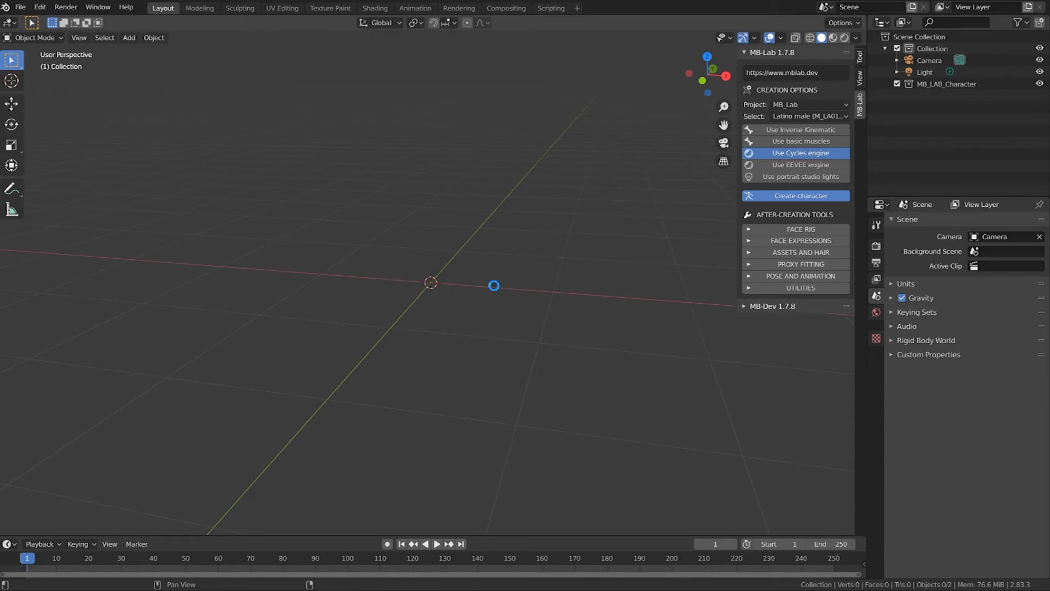
{"action": "left_click", "coordinate": [800, 195]}
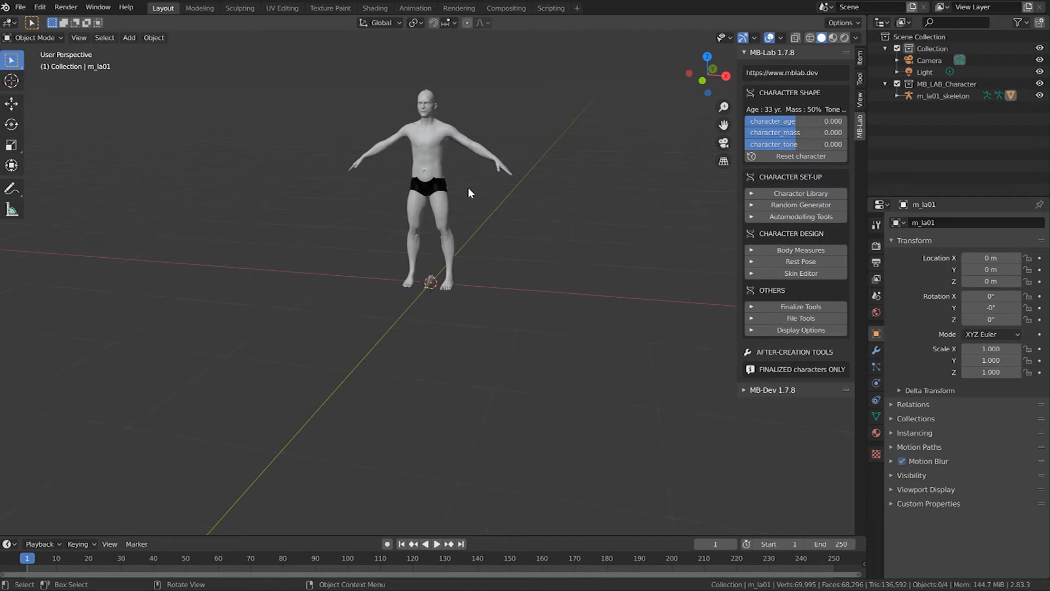
{"action": "key", "text": "KP_7"}
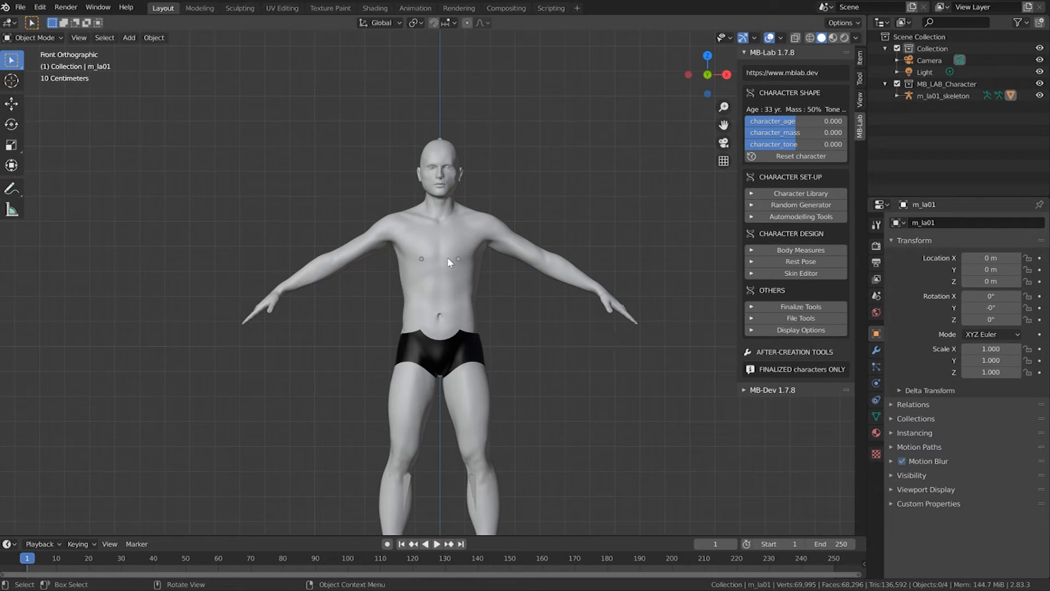
{"action": "mouse_move", "coordinate": [525, 481]}
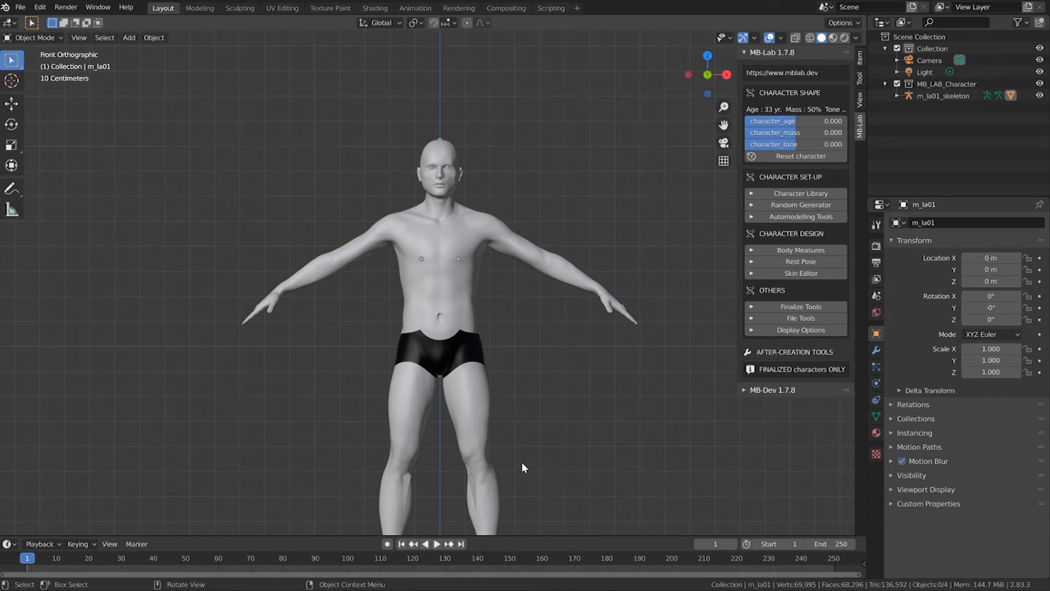
{"action": "mouse_move", "coordinate": [526, 420]}
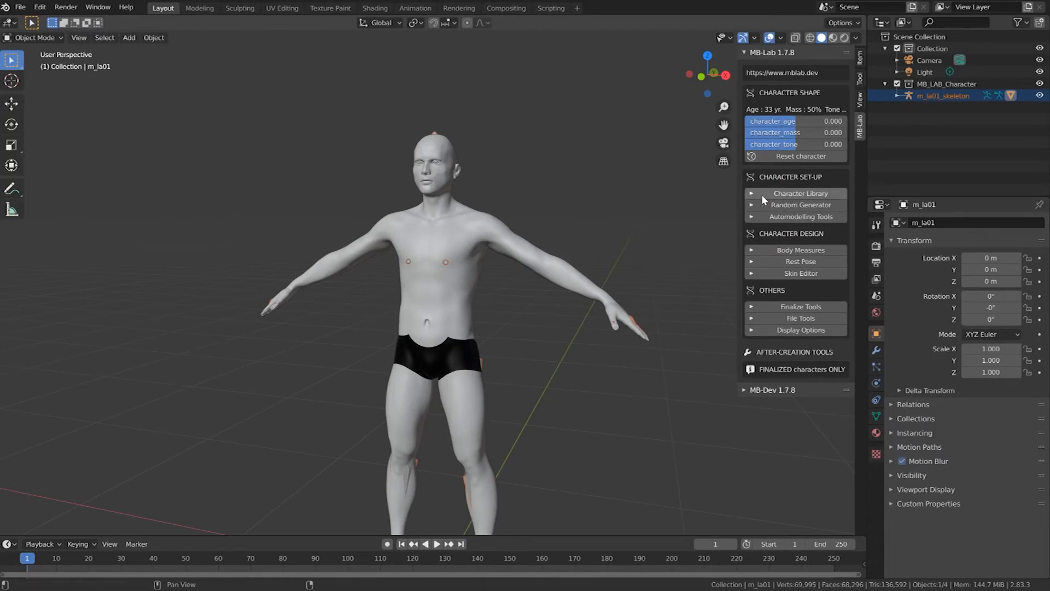
{"action": "mouse_move", "coordinate": [800, 193]}
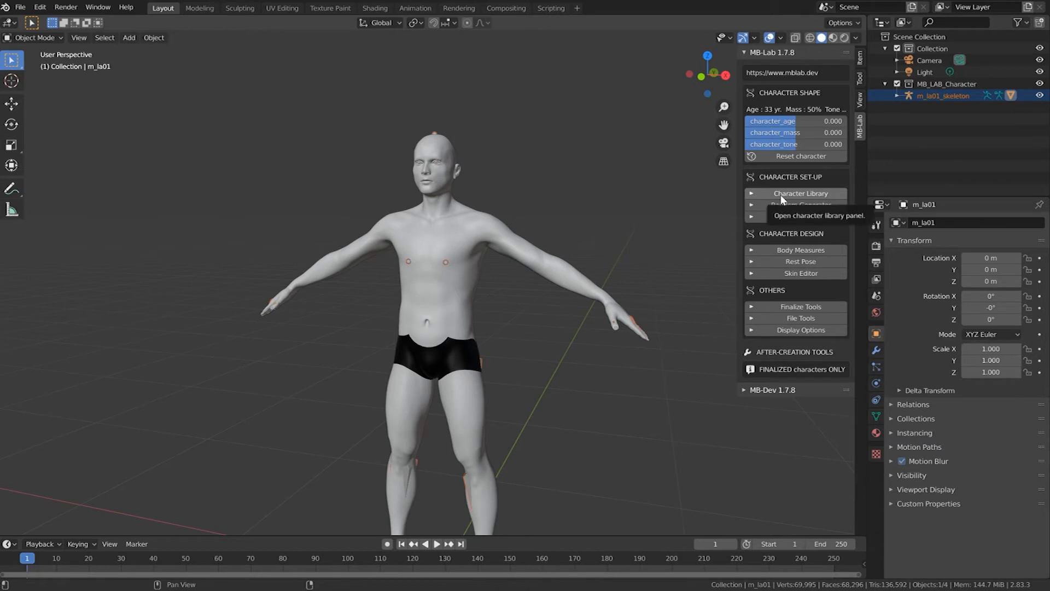
- Try type_athletic and type_normobody, then apply the specialtype_hero02 body type
{"action": "left_click", "coordinate": [800, 194]}
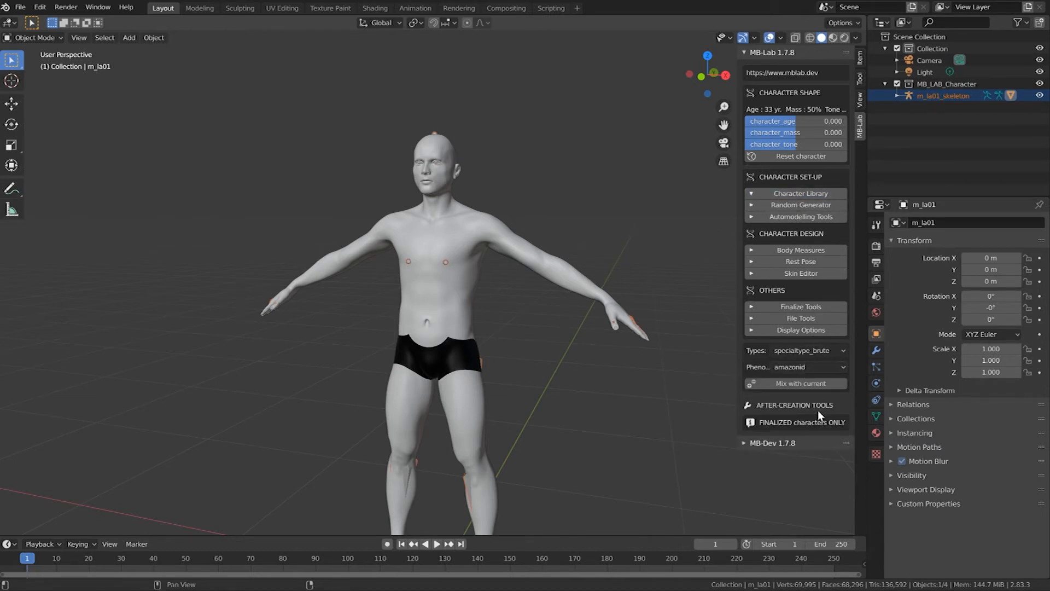
{"action": "mouse_move", "coordinate": [766, 362]}
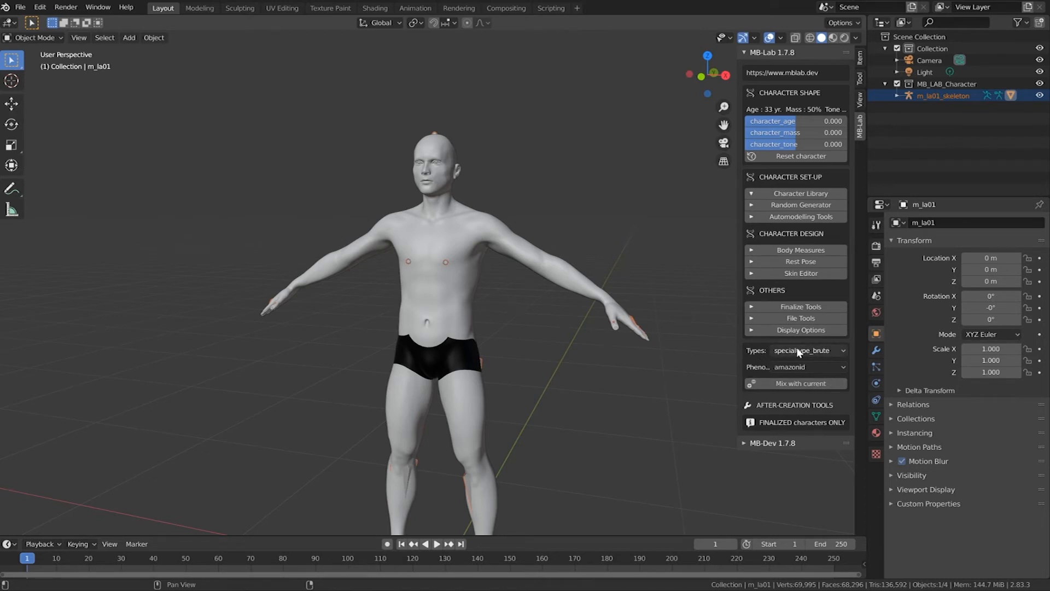
{"action": "left_click", "coordinate": [807, 350]}
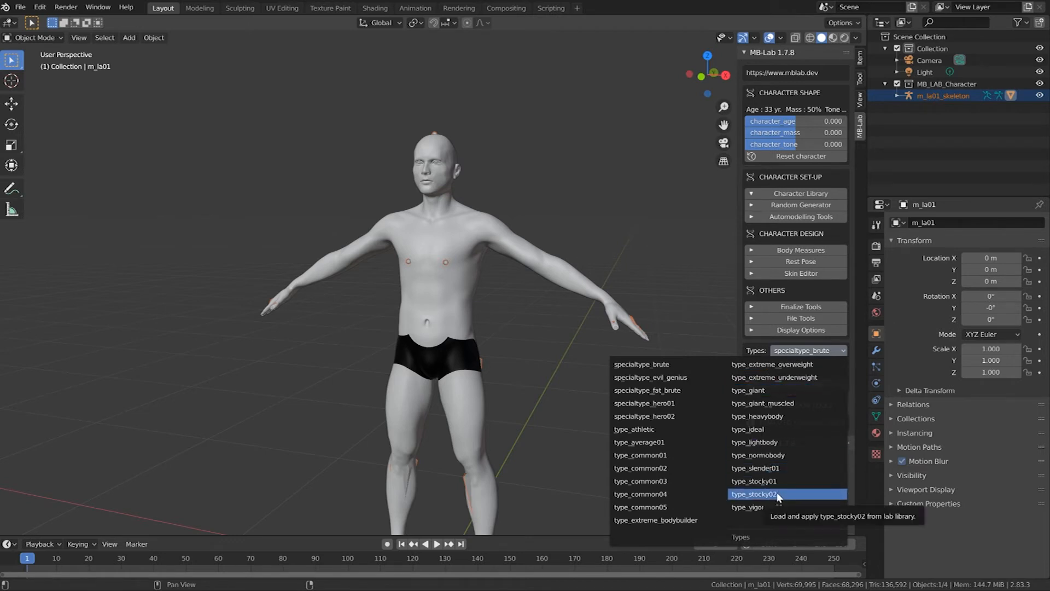
{"action": "mouse_move", "coordinate": [769, 473]}
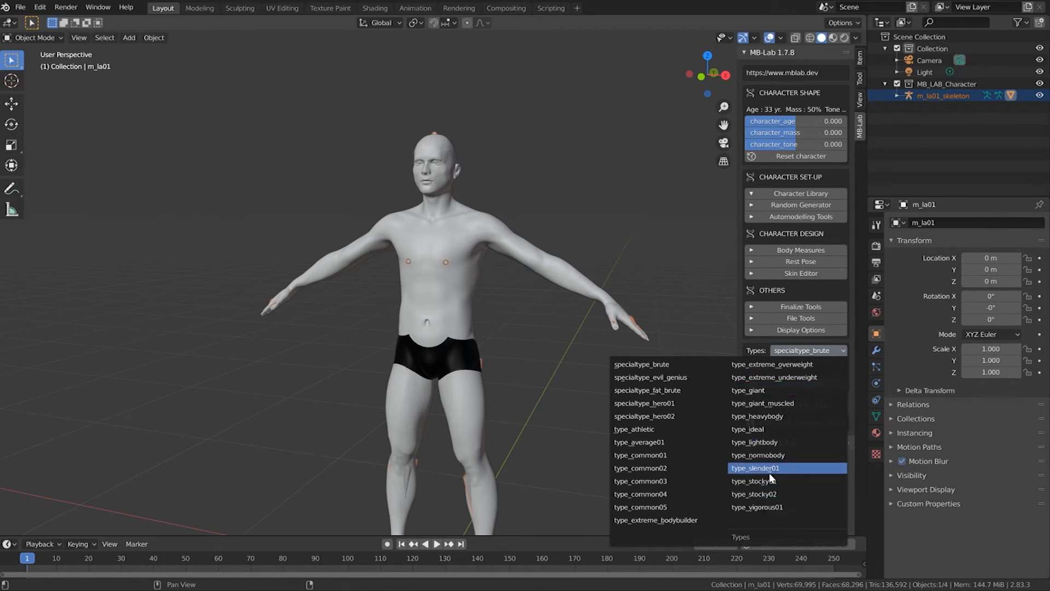
{"action": "mouse_move", "coordinate": [770, 403]}
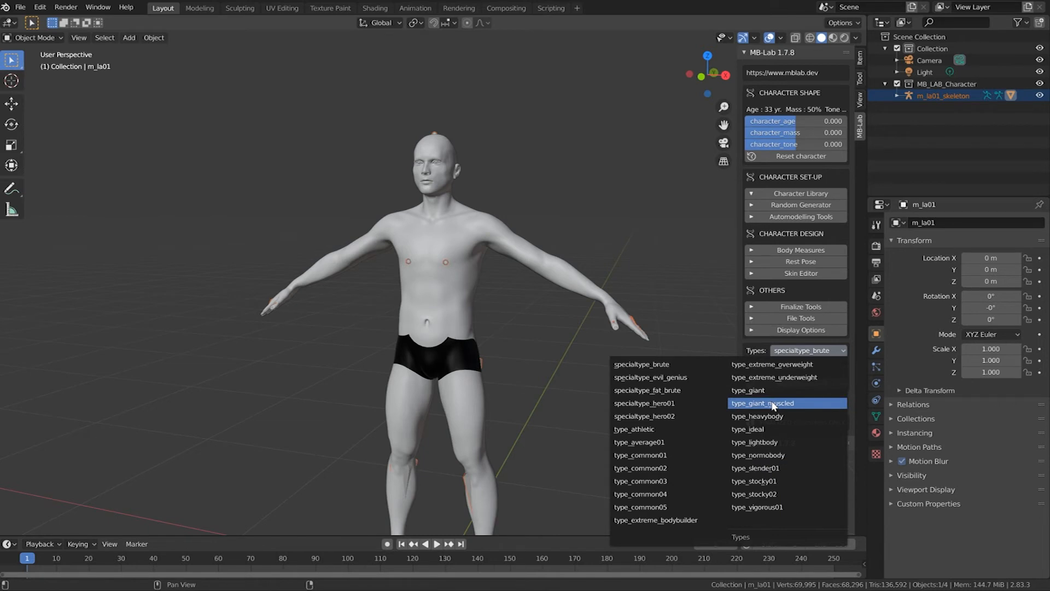
{"action": "left_click", "coordinate": [762, 402]}
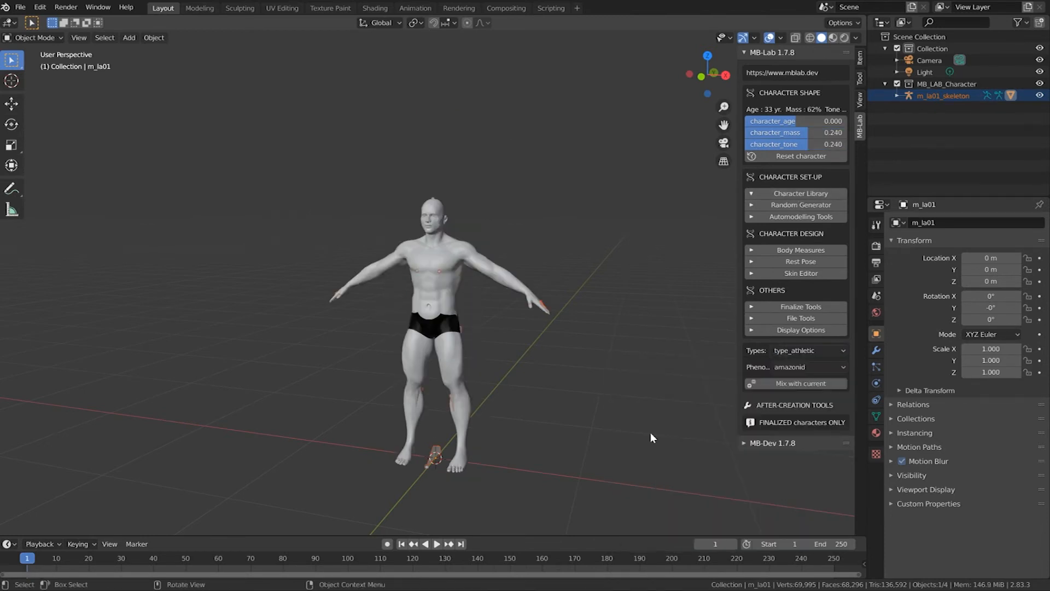
{"action": "left_click", "coordinate": [807, 350]}
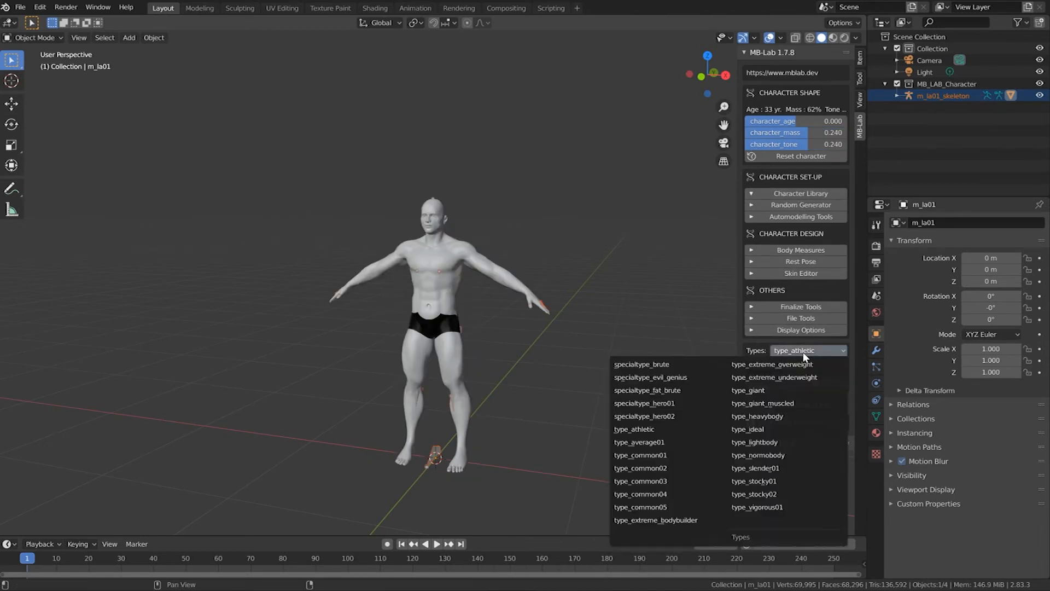
{"action": "left_click", "coordinate": [758, 454]}
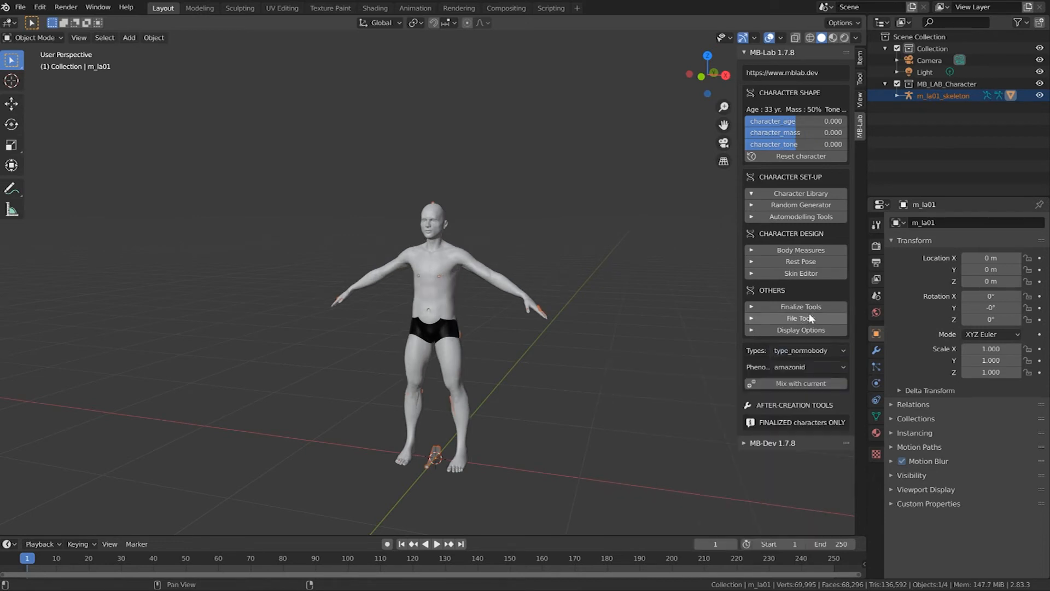
{"action": "left_click", "coordinate": [807, 350]}
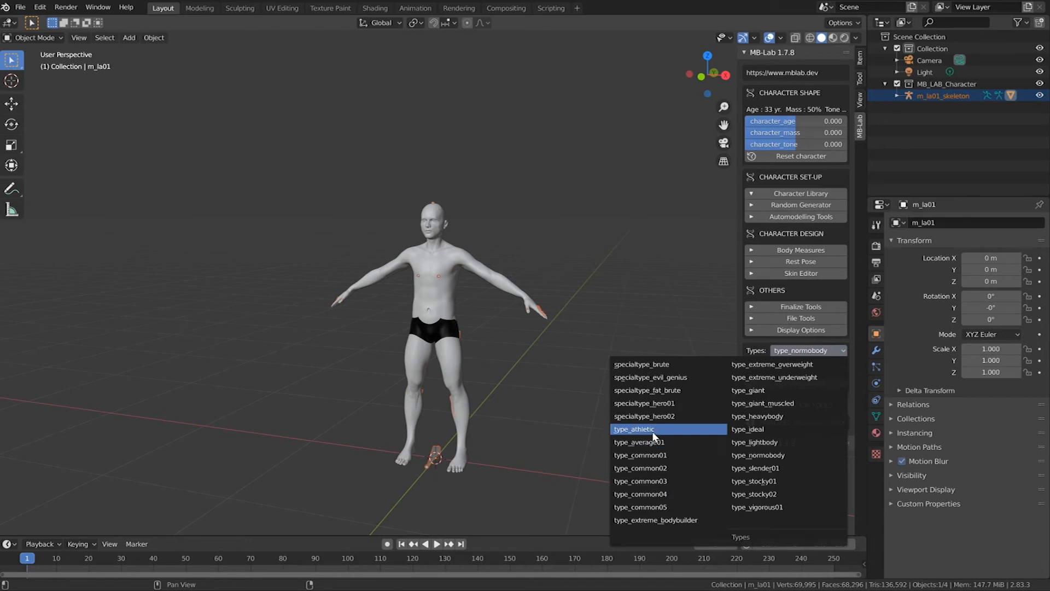
{"action": "mouse_move", "coordinate": [660, 416]}
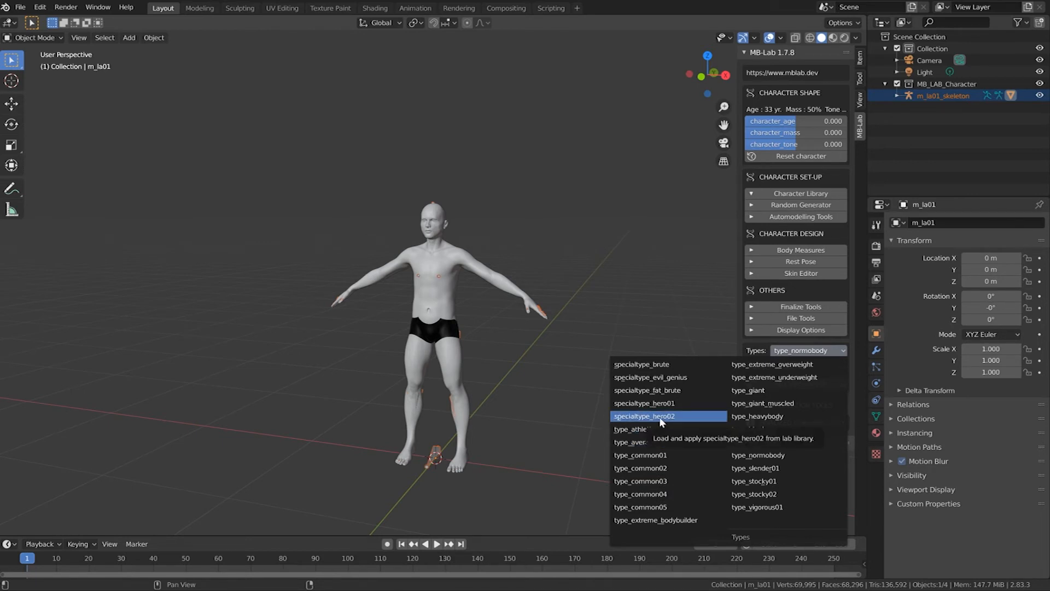
{"action": "left_click", "coordinate": [645, 416]}
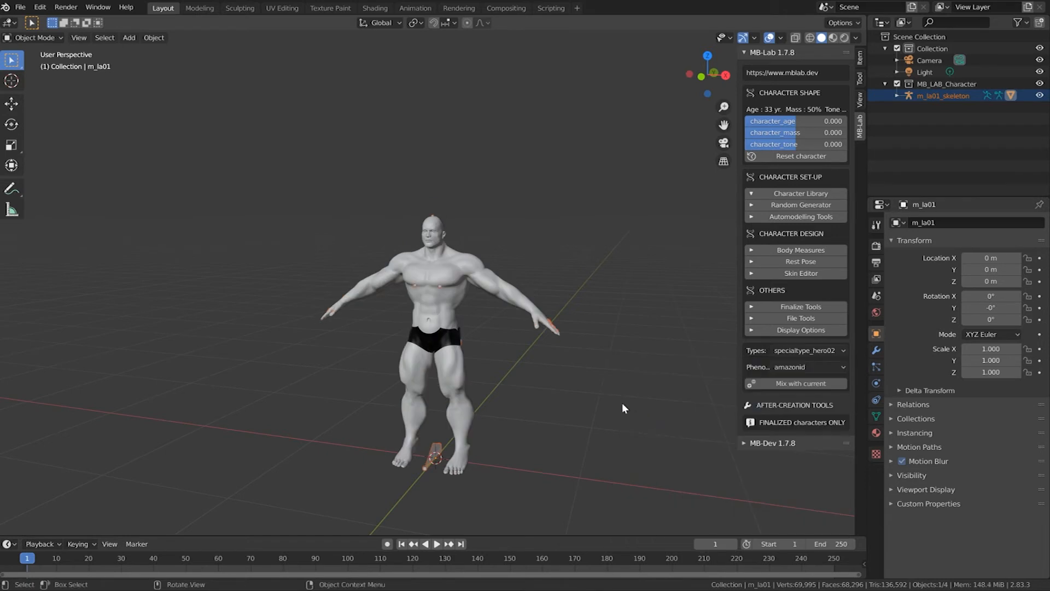
{"action": "mouse_move", "coordinate": [508, 350]}
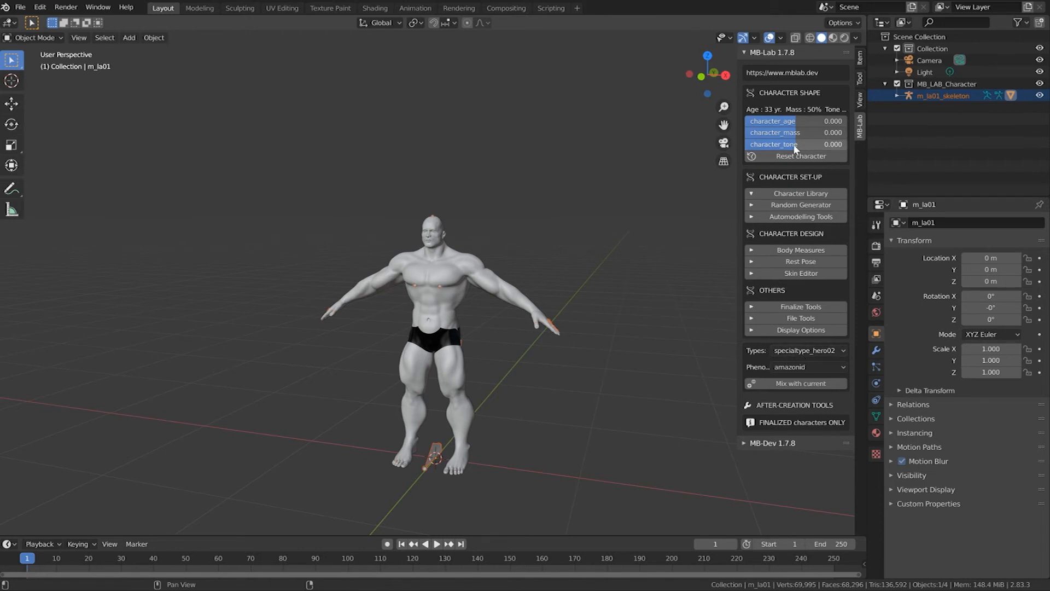
- Set character tone to -0.137 and Abdomen Mass and Tone to 1.0
{"action": "left_click_drag", "start_coordinate": [771, 144], "coordinate": [790, 144]}
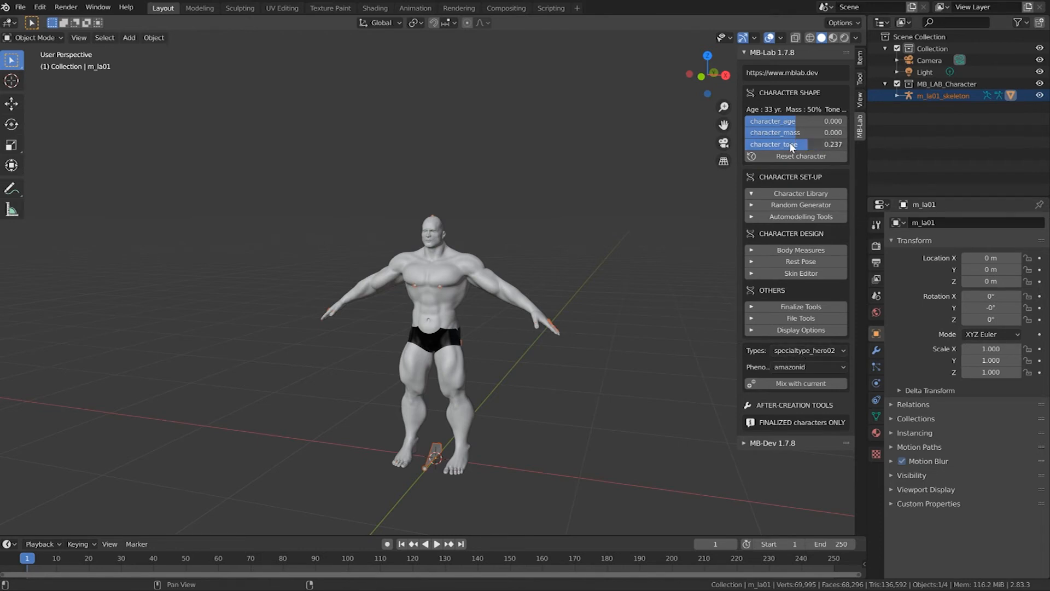
{"action": "left_click_drag", "start_coordinate": [837, 144], "coordinate": [771, 144]}
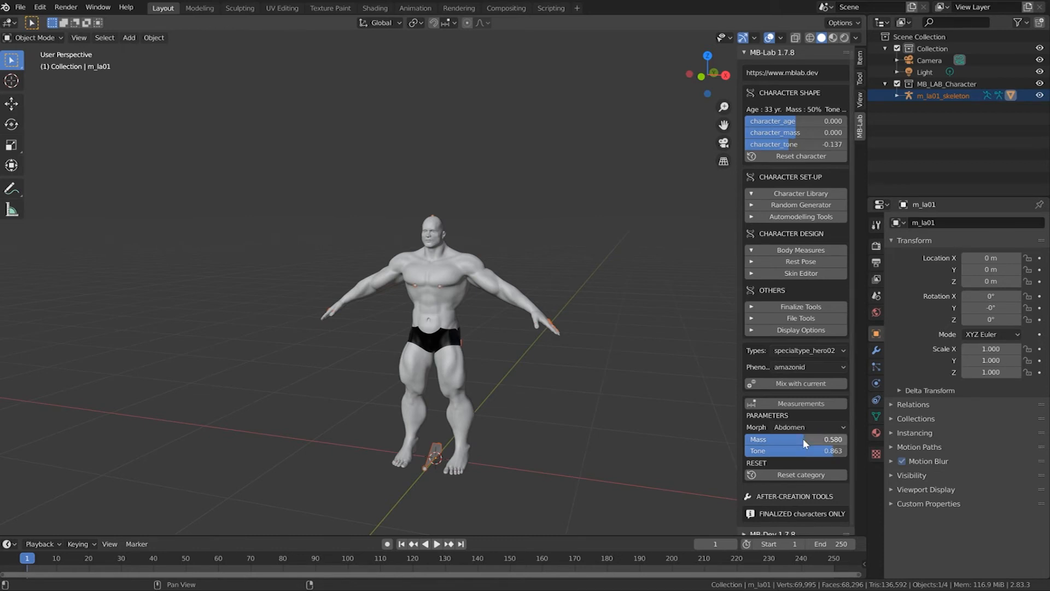
{"action": "left_click_drag", "start_coordinate": [804, 440], "coordinate": [764, 439]}
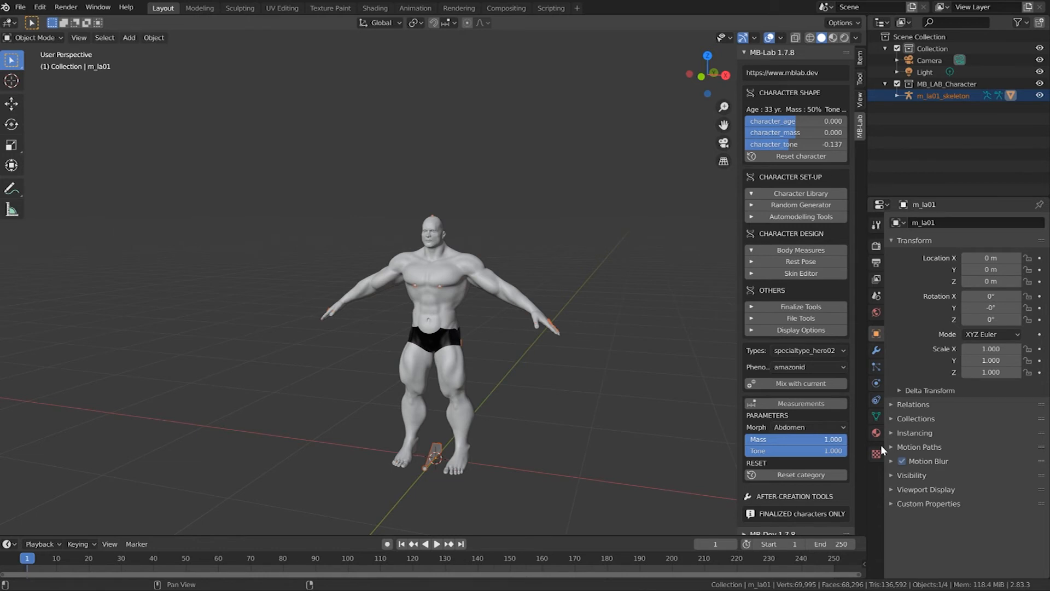
{"action": "mouse_move", "coordinate": [578, 417]}
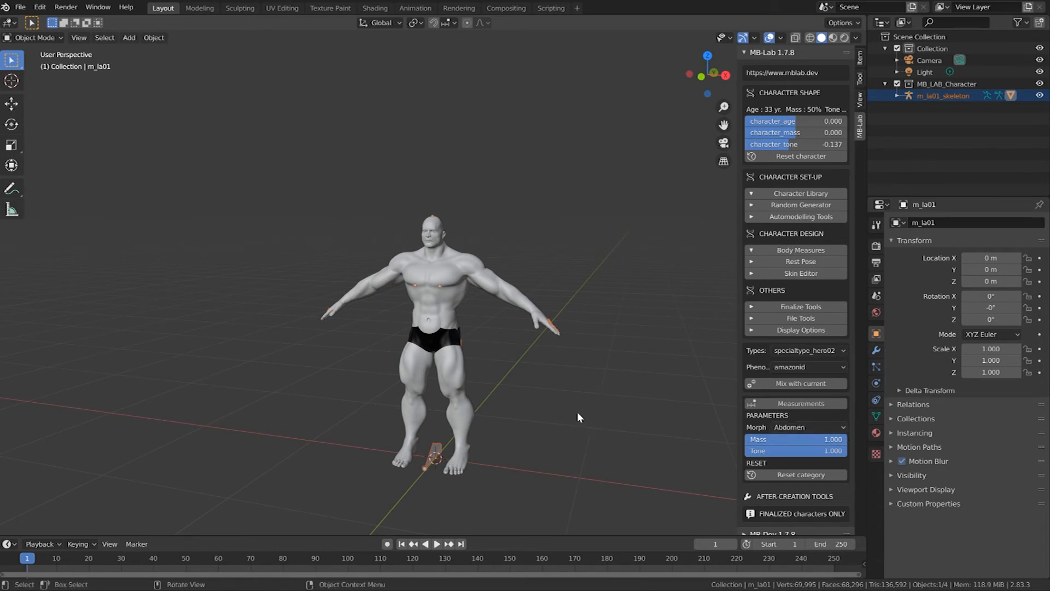
{"action": "mouse_move", "coordinate": [572, 420]}
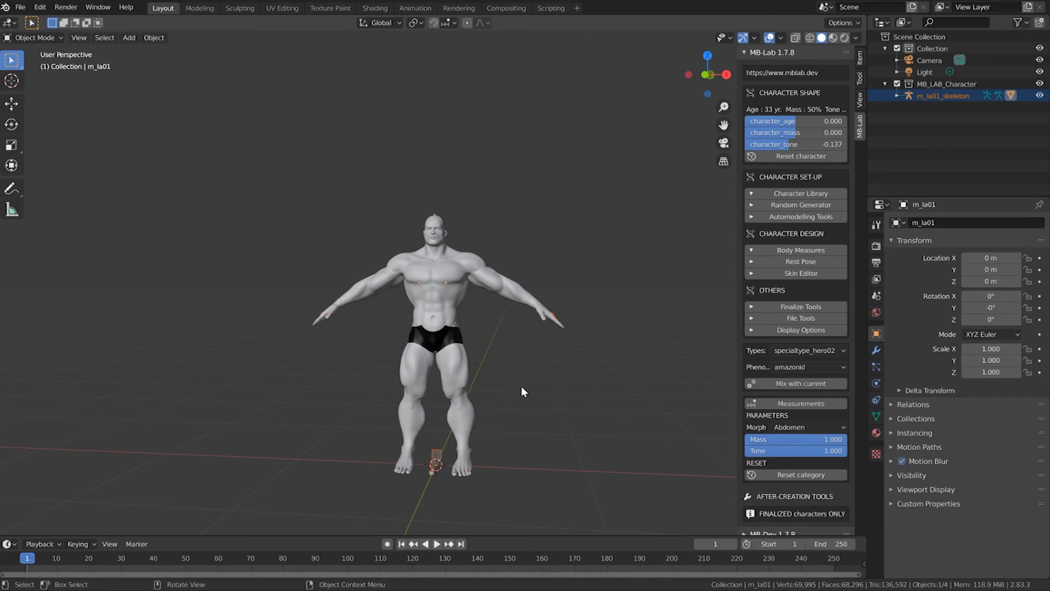
{"action": "mouse_move", "coordinate": [472, 263]}
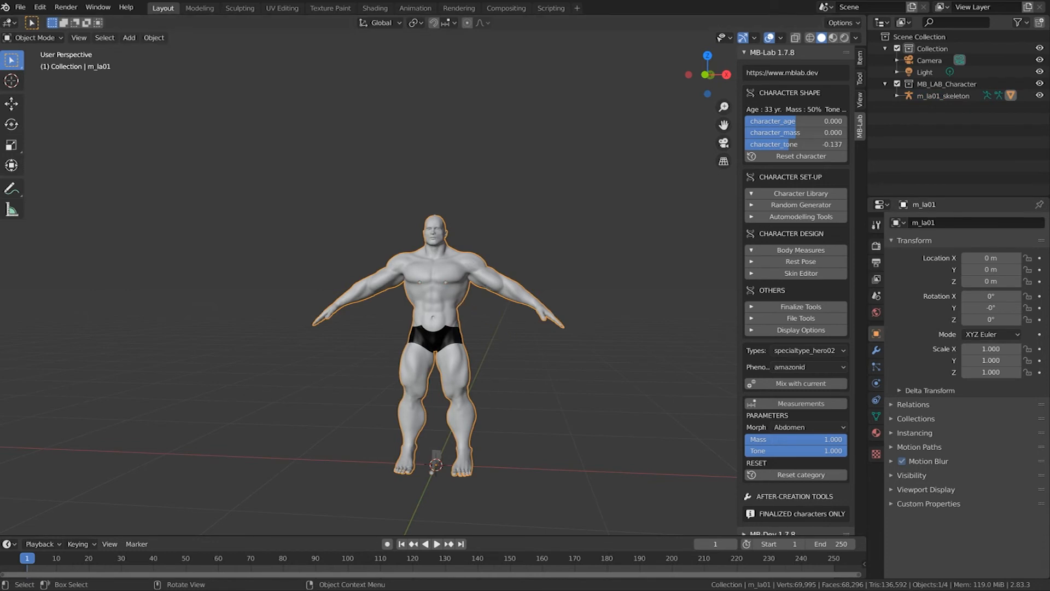
- Export the character as larry.fbx into D:\blender, then quit Blender without saving
{"action": "left_click", "coordinate": [21, 7]}
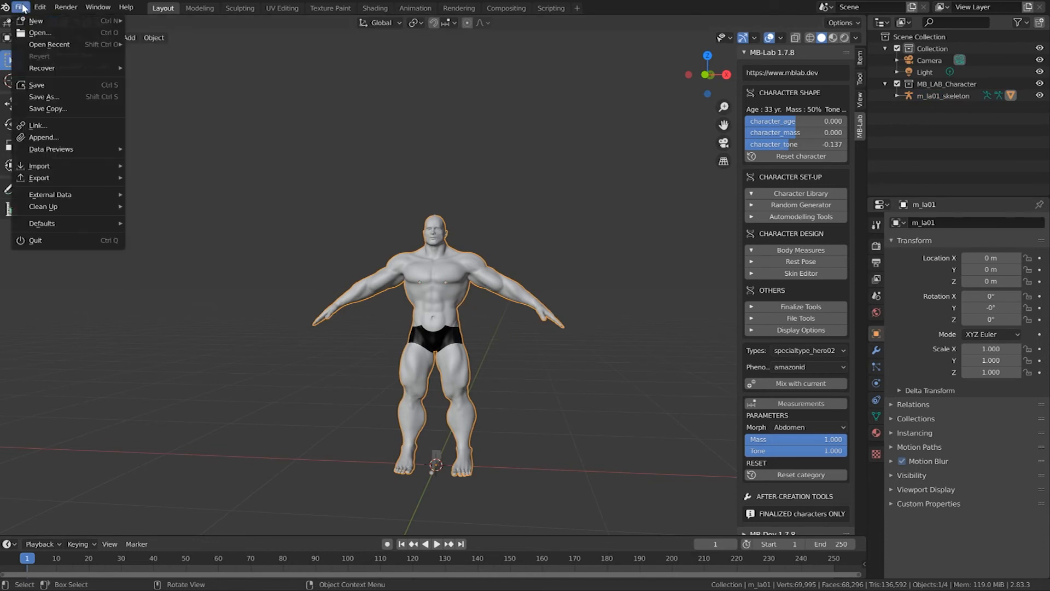
{"action": "mouse_move", "coordinate": [39, 177]}
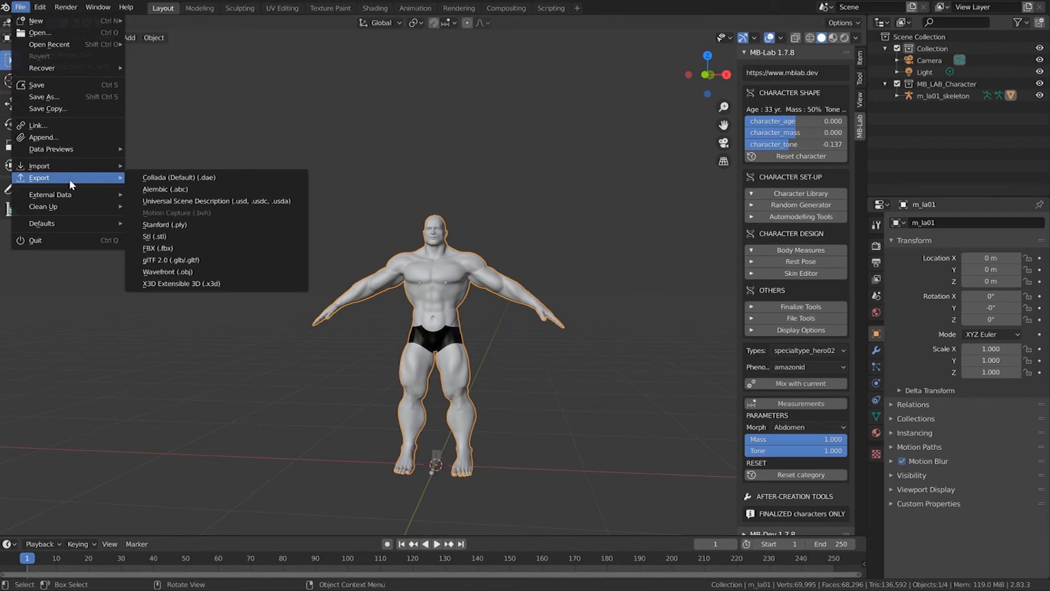
{"action": "mouse_move", "coordinate": [158, 248]}
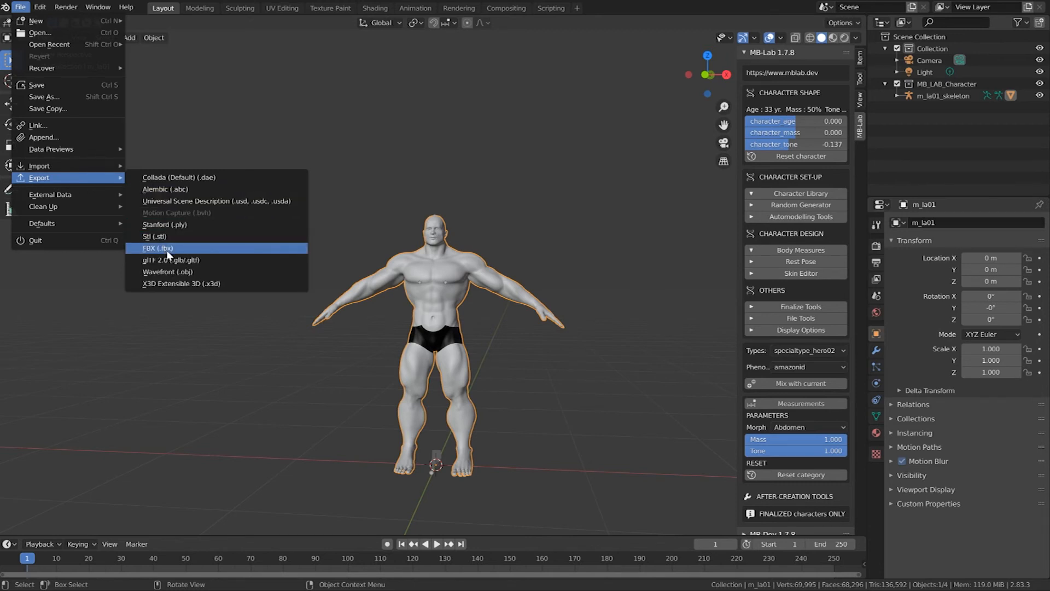
{"action": "left_click", "coordinate": [158, 248]}
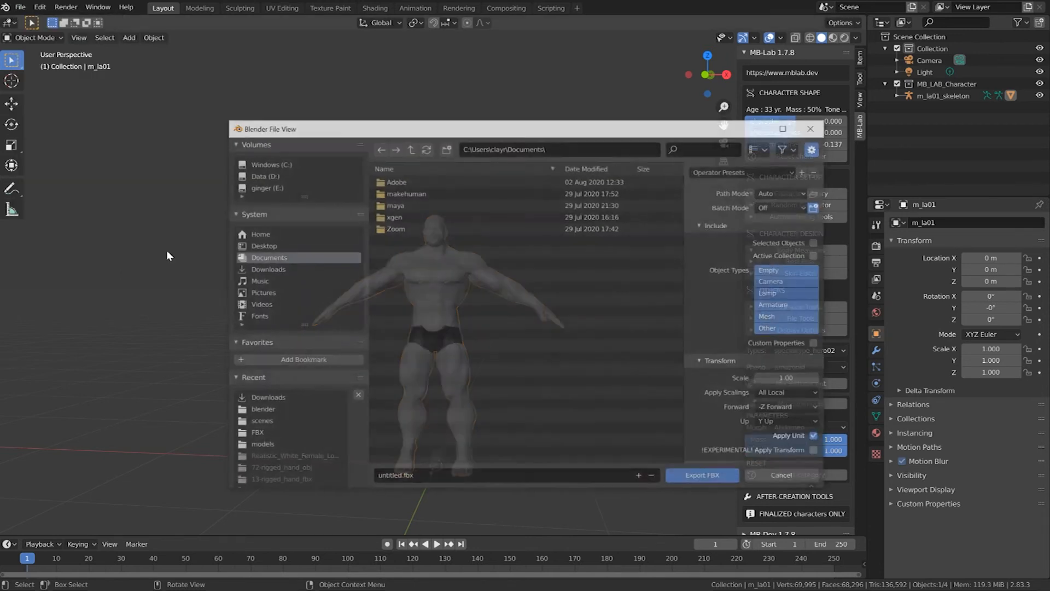
{"action": "left_click", "coordinate": [267, 175]}
{"action": "type", "text": "larry"}
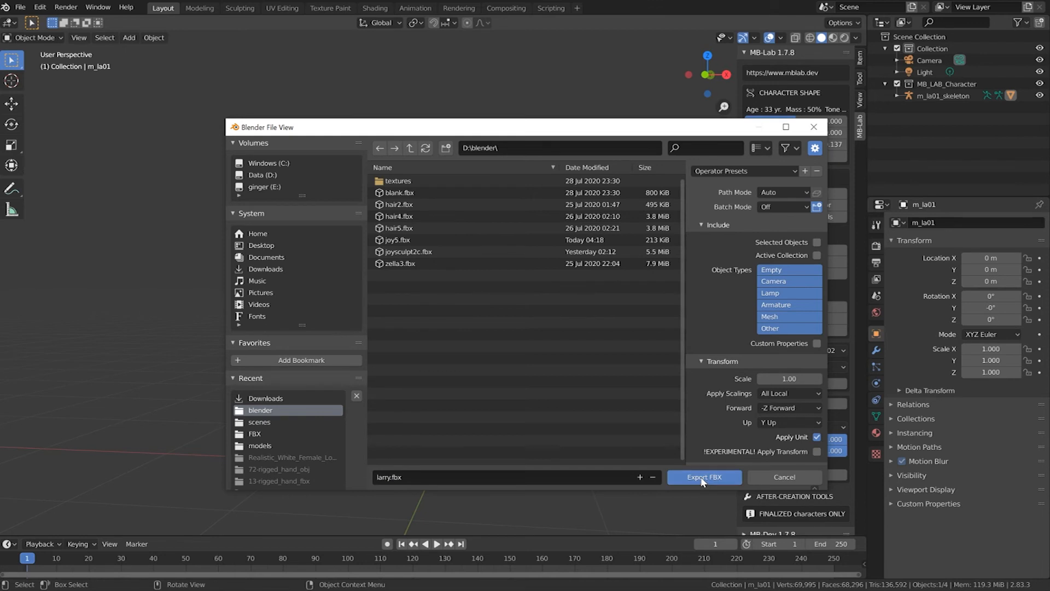
{"action": "left_click", "coordinate": [704, 477]}
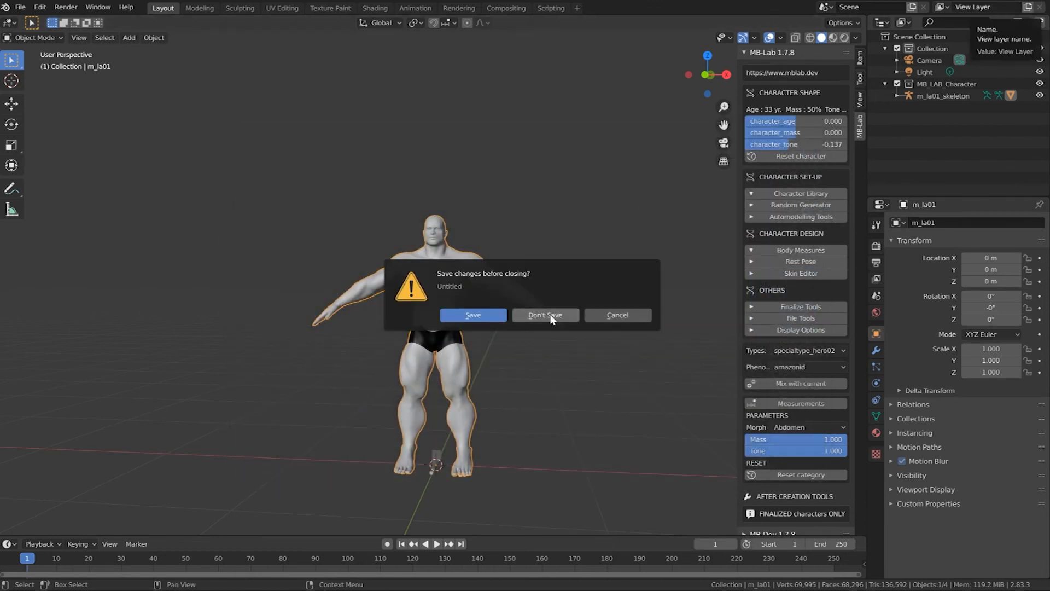
{"action": "left_click", "coordinate": [545, 315]}
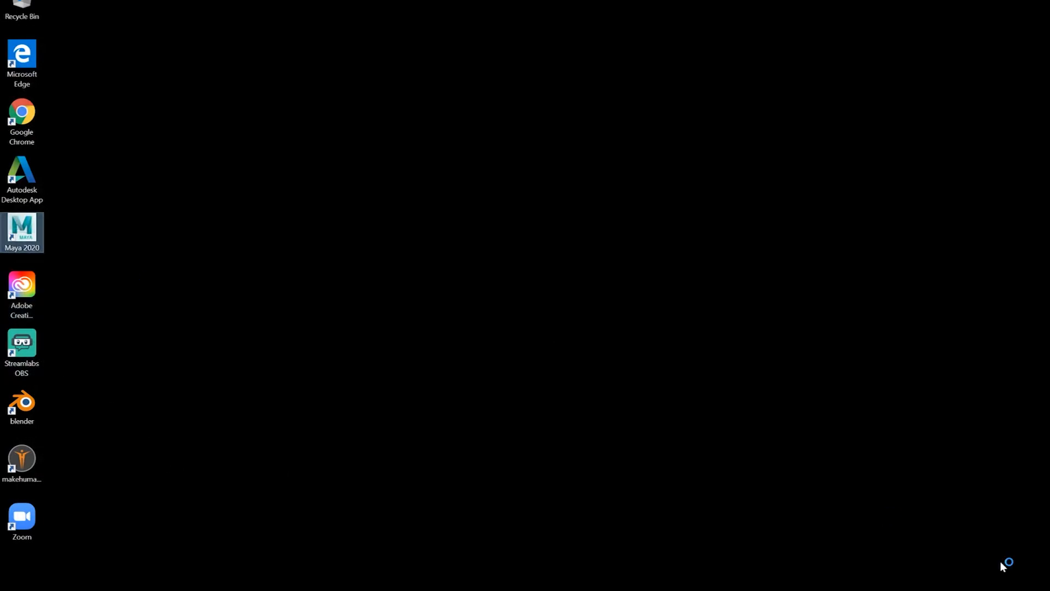
- Launch Maya 2020 and import the FBX file from D:\blender
{"action": "double_click", "coordinate": [21, 233]}
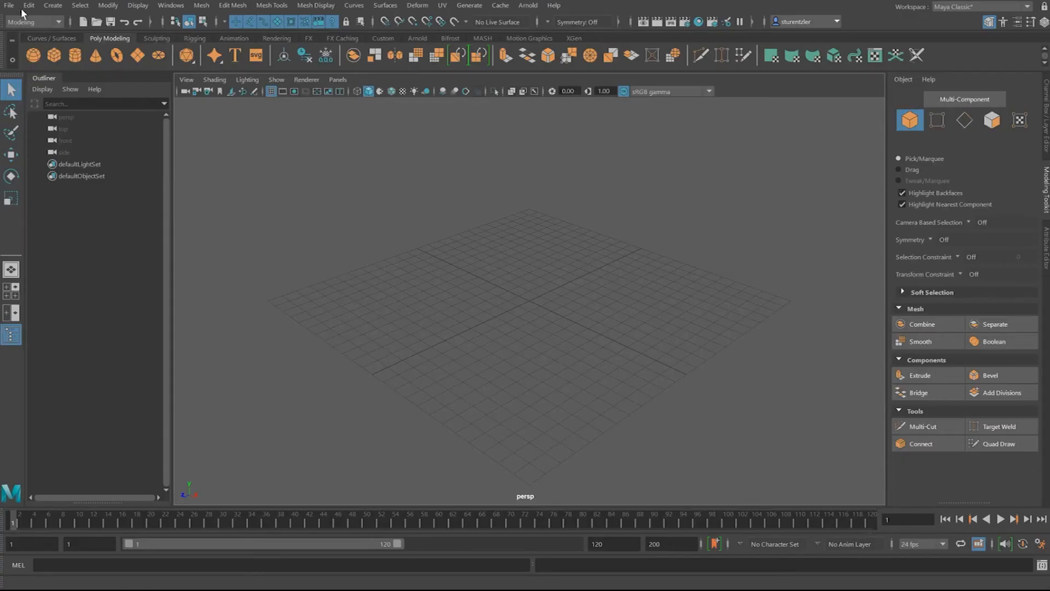
{"action": "left_click", "coordinate": [10, 6]}
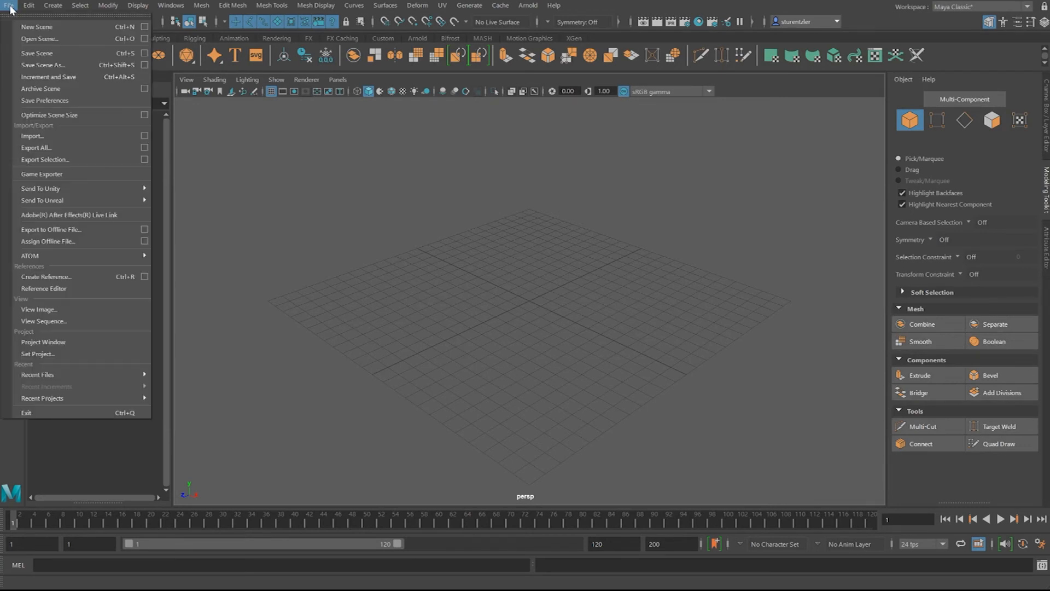
{"action": "left_click", "coordinate": [32, 135]}
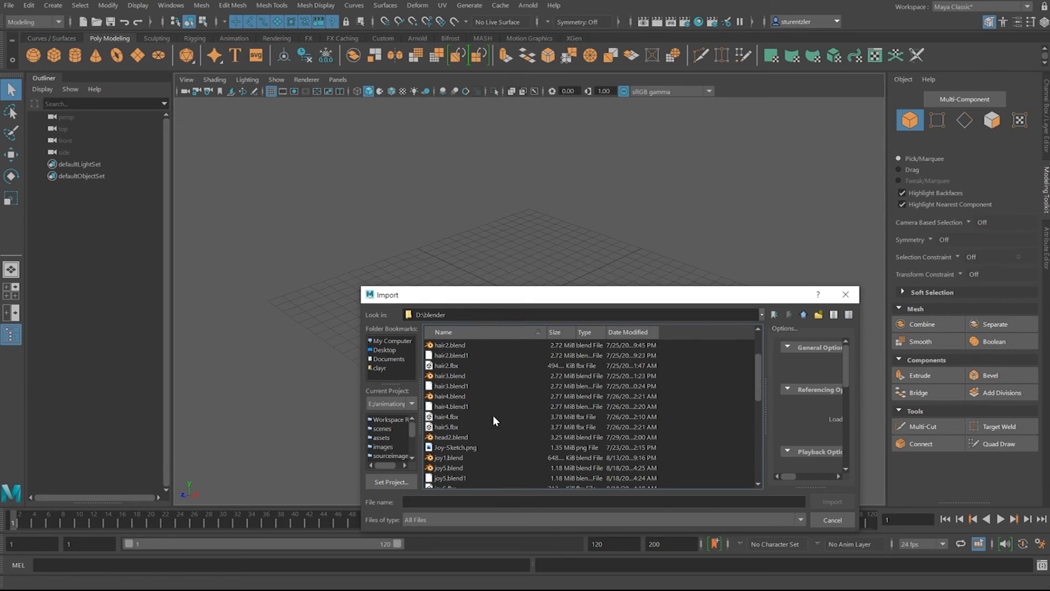
{"action": "scroll", "scroll_direction": "down", "scroll_amount": 3}
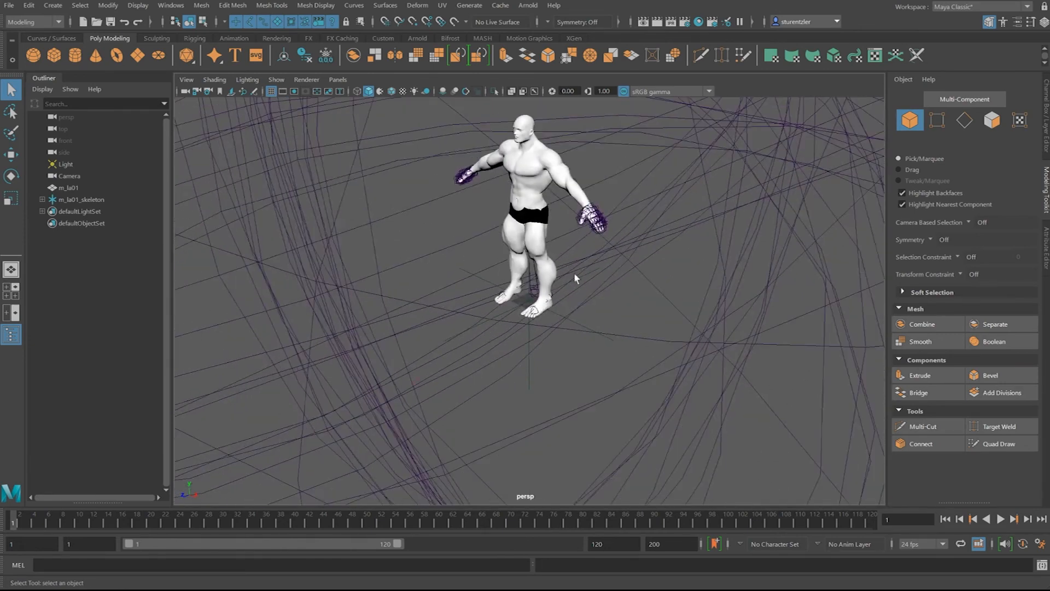
- Select the m_la01 mesh, switch to the Rigging menu set, then select m_la01_skeleton
{"action": "left_click", "coordinate": [80, 200]}
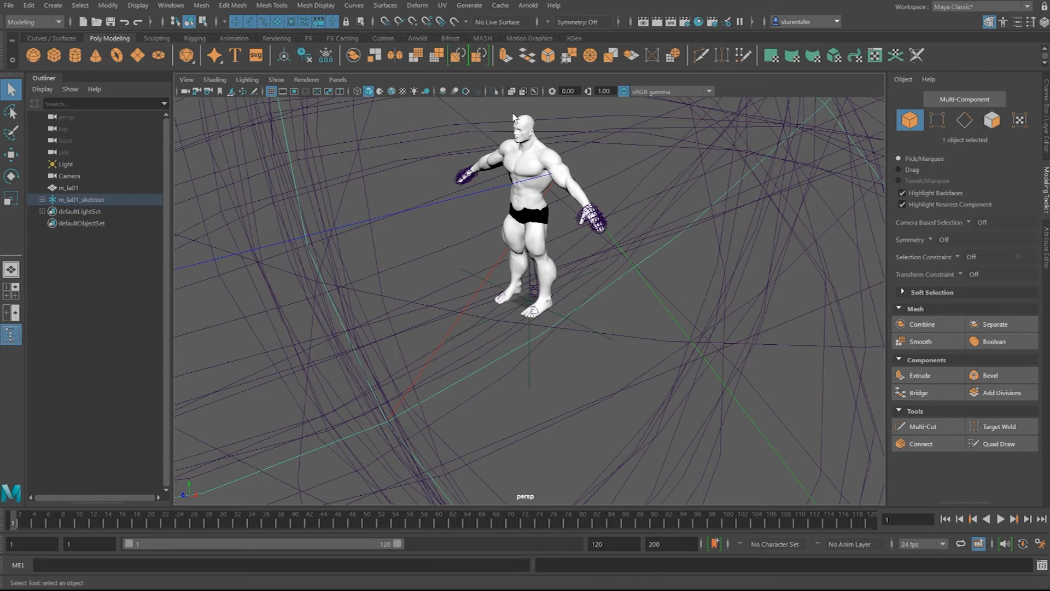
{"action": "mouse_move", "coordinate": [611, 213]}
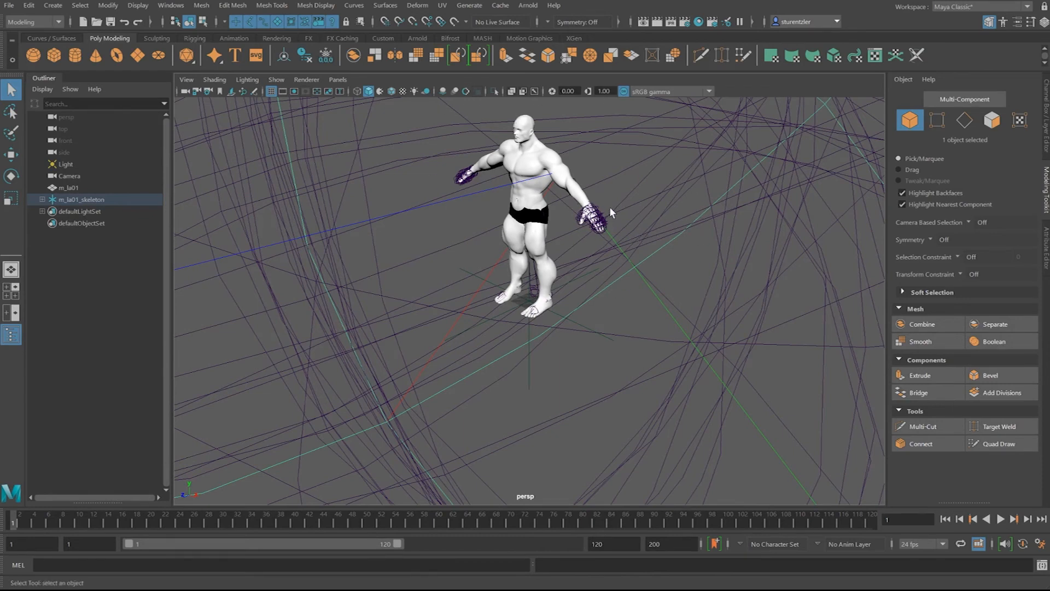
{"action": "mouse_move", "coordinate": [584, 205]}
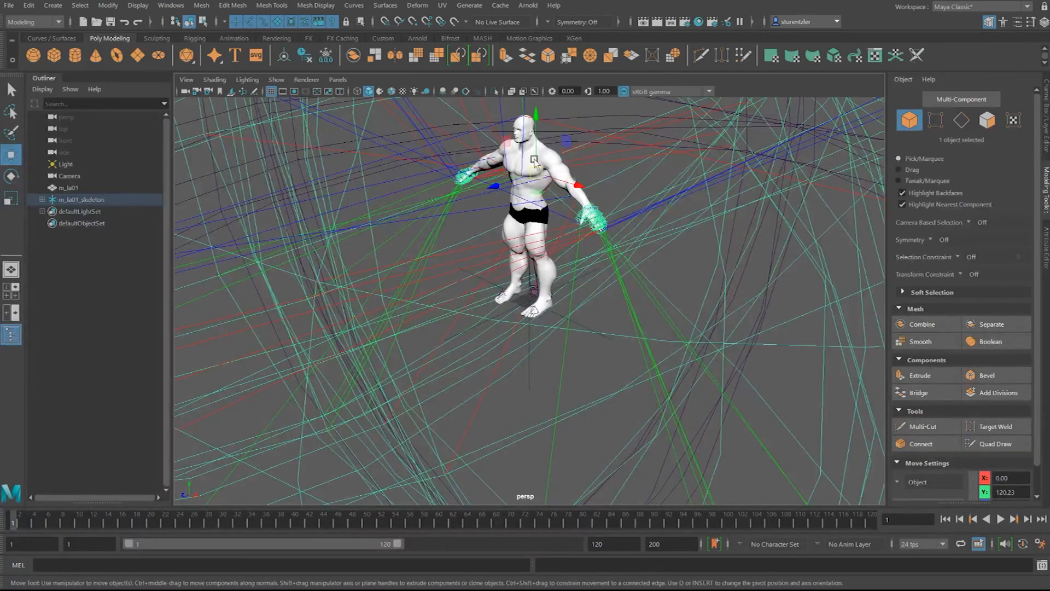
{"action": "left_click", "coordinate": [69, 188]}
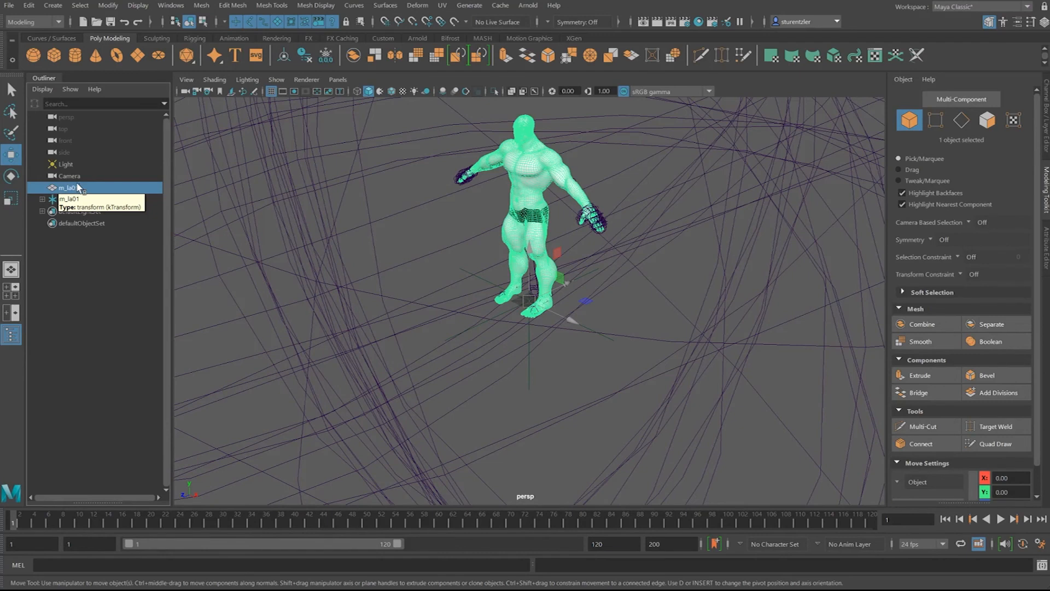
{"action": "left_click", "coordinate": [30, 21]}
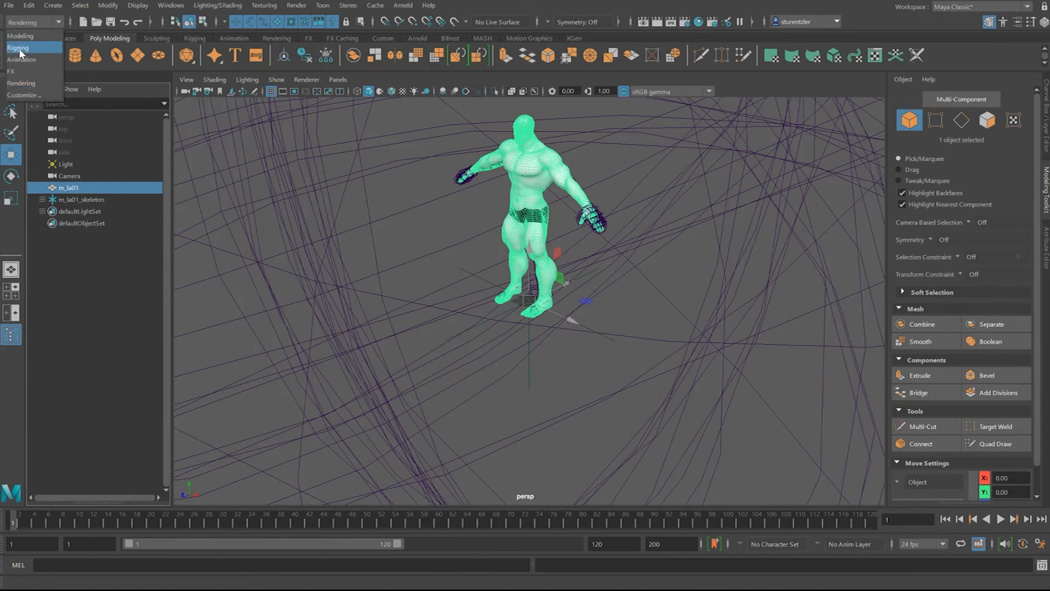
{"action": "left_click", "coordinate": [234, 5]}
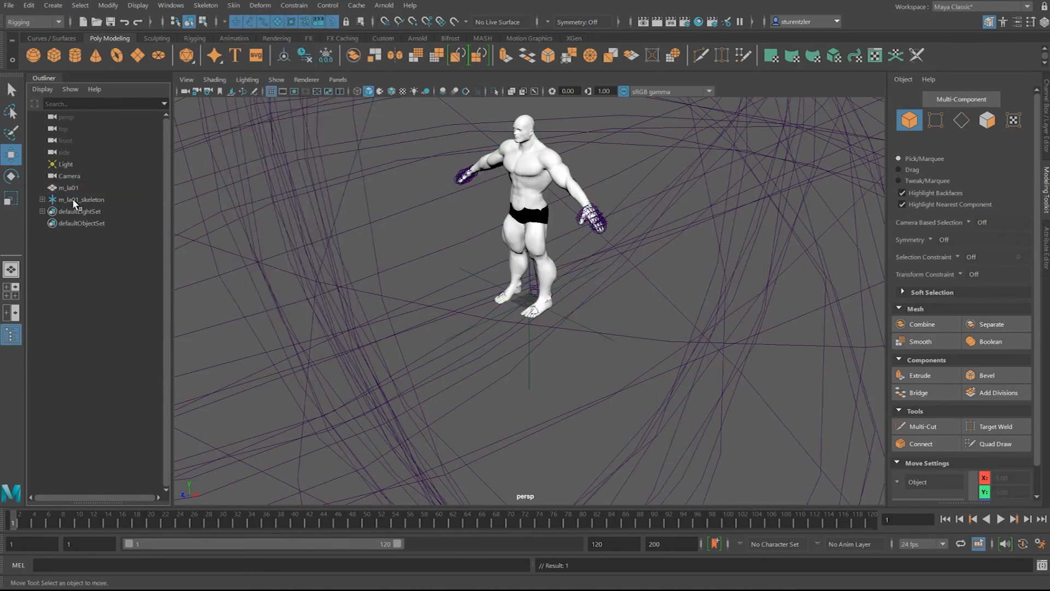
{"action": "left_click", "coordinate": [79, 199]}
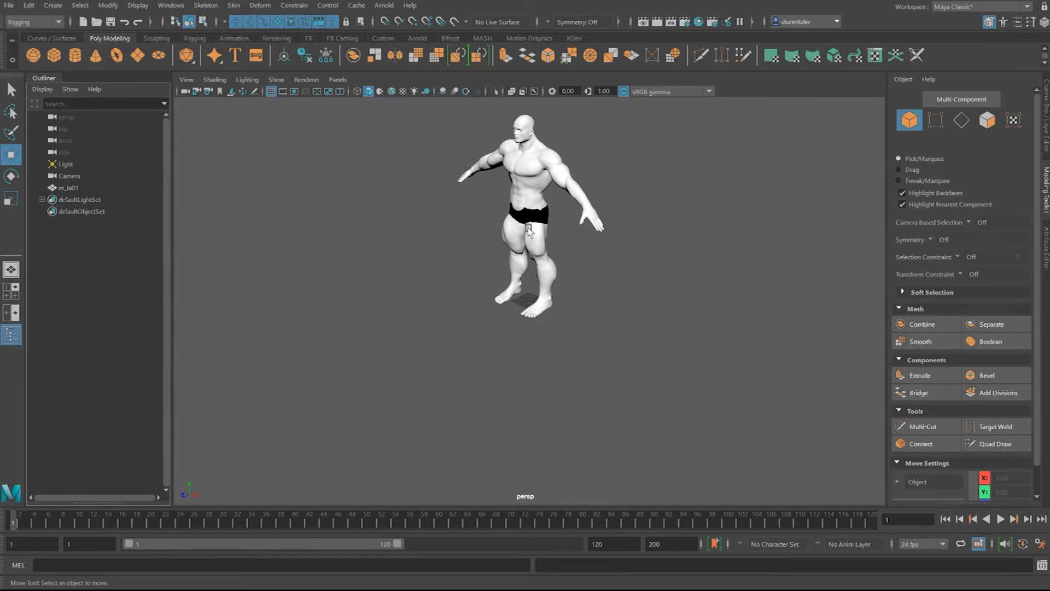
{"action": "left_click", "coordinate": [525, 227]}
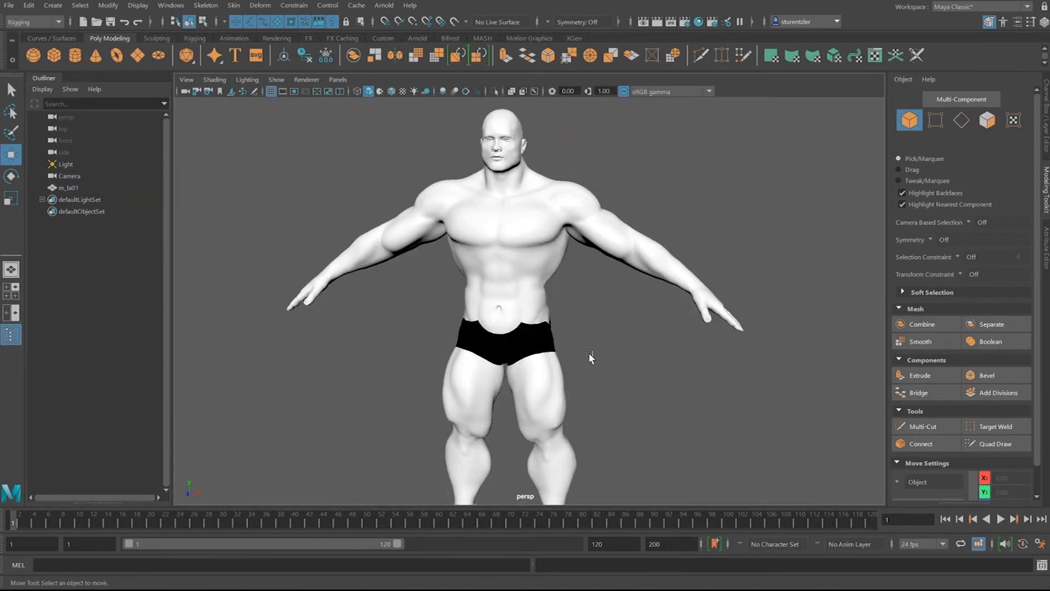
{"action": "left_click_drag", "start_coordinate": [590, 358], "coordinate": [516, 347]}
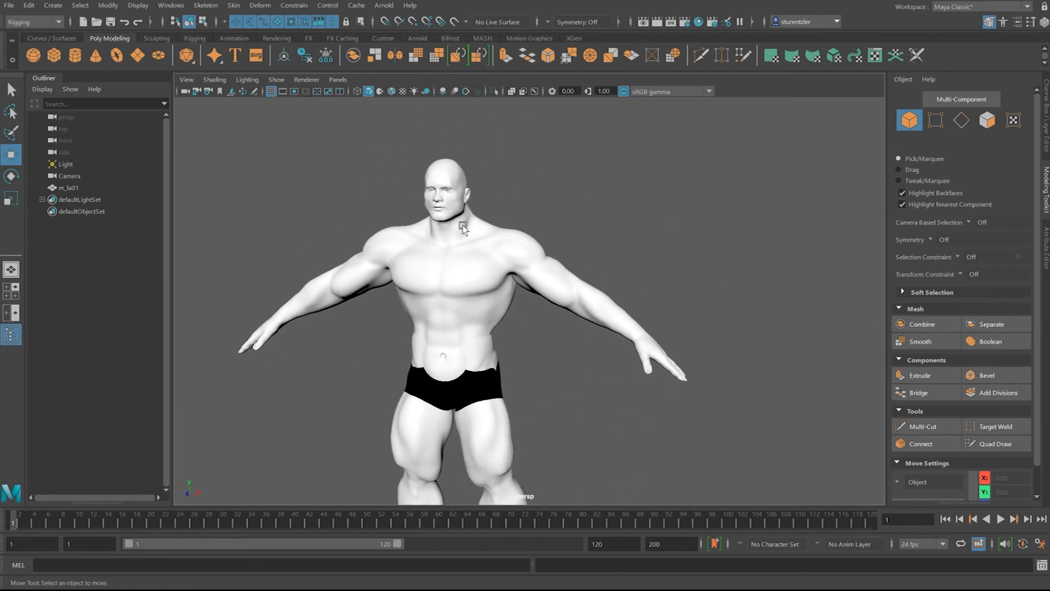
{"action": "scroll", "scroll_direction": "down", "scroll_amount": 3}
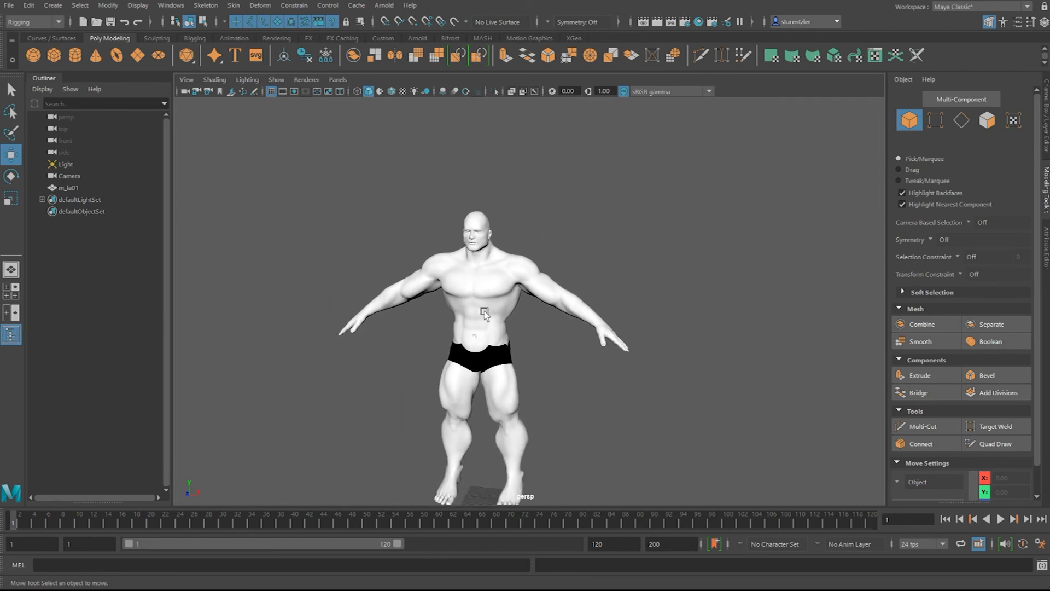
{"action": "left_click", "coordinate": [485, 315]}
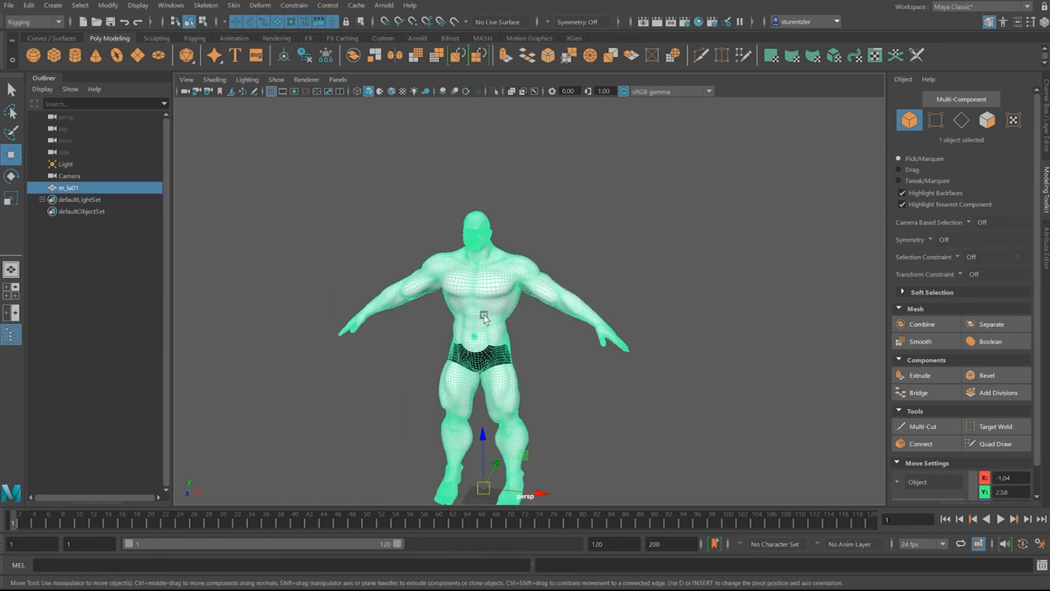